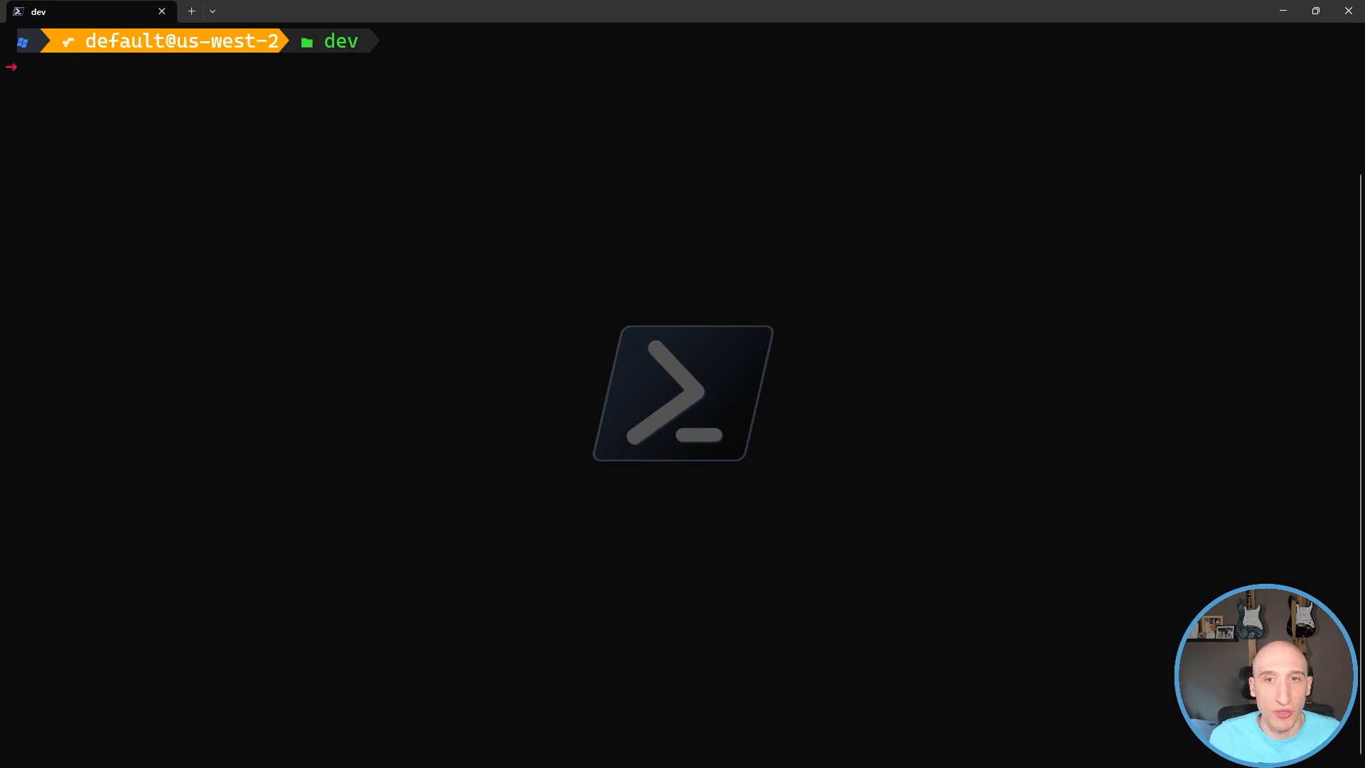
pyautogui.moveTo(843, 520)
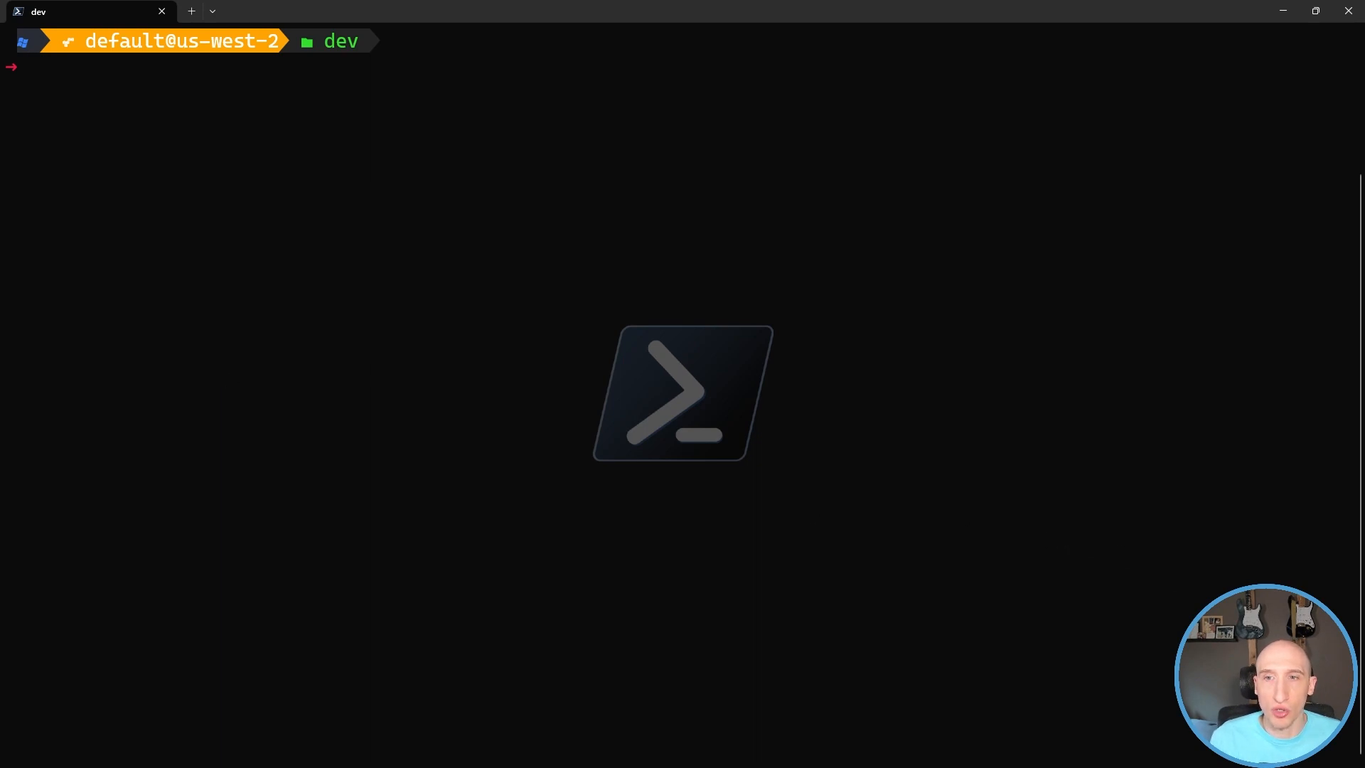
# - From the temp folder, scaffold an empty ASP.NET Core project with dotnet new web -o SSR
pyautogui.write('cd')
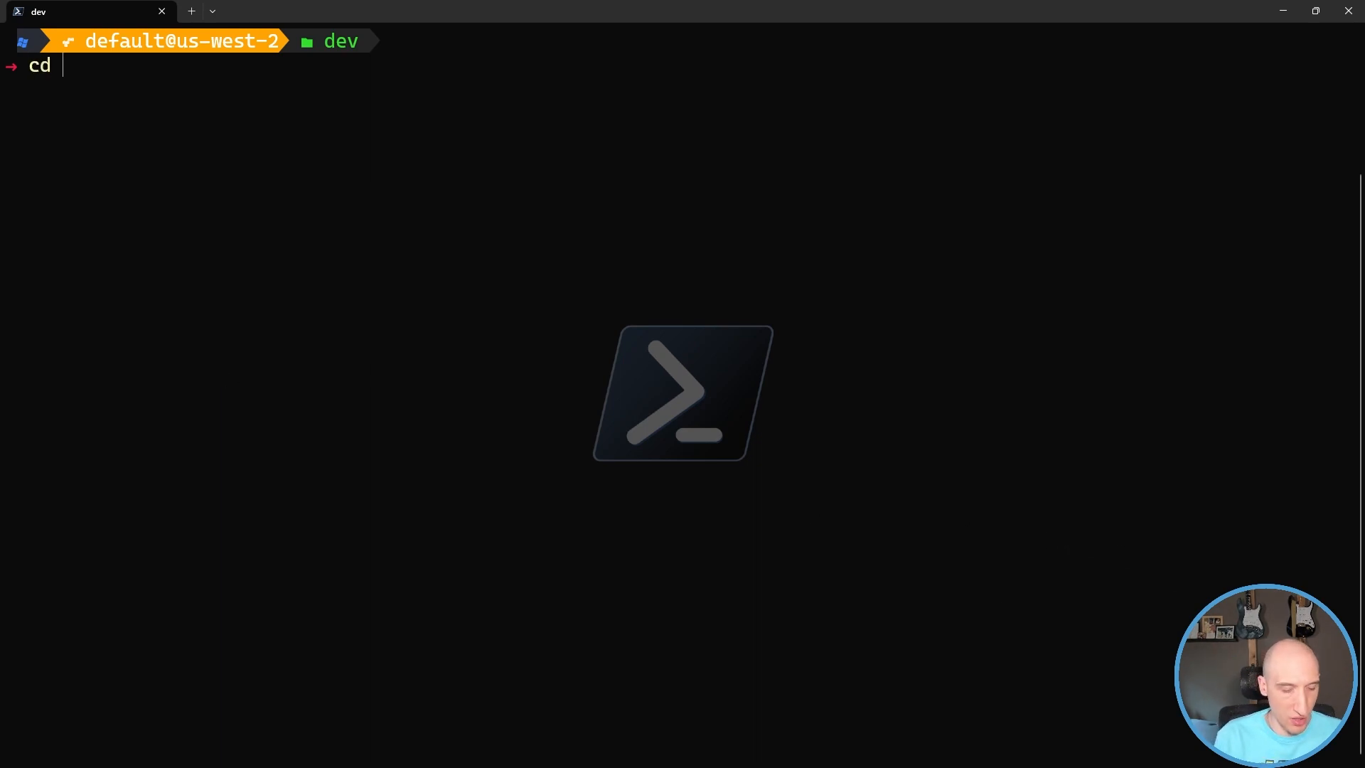
pyautogui.write('temp')
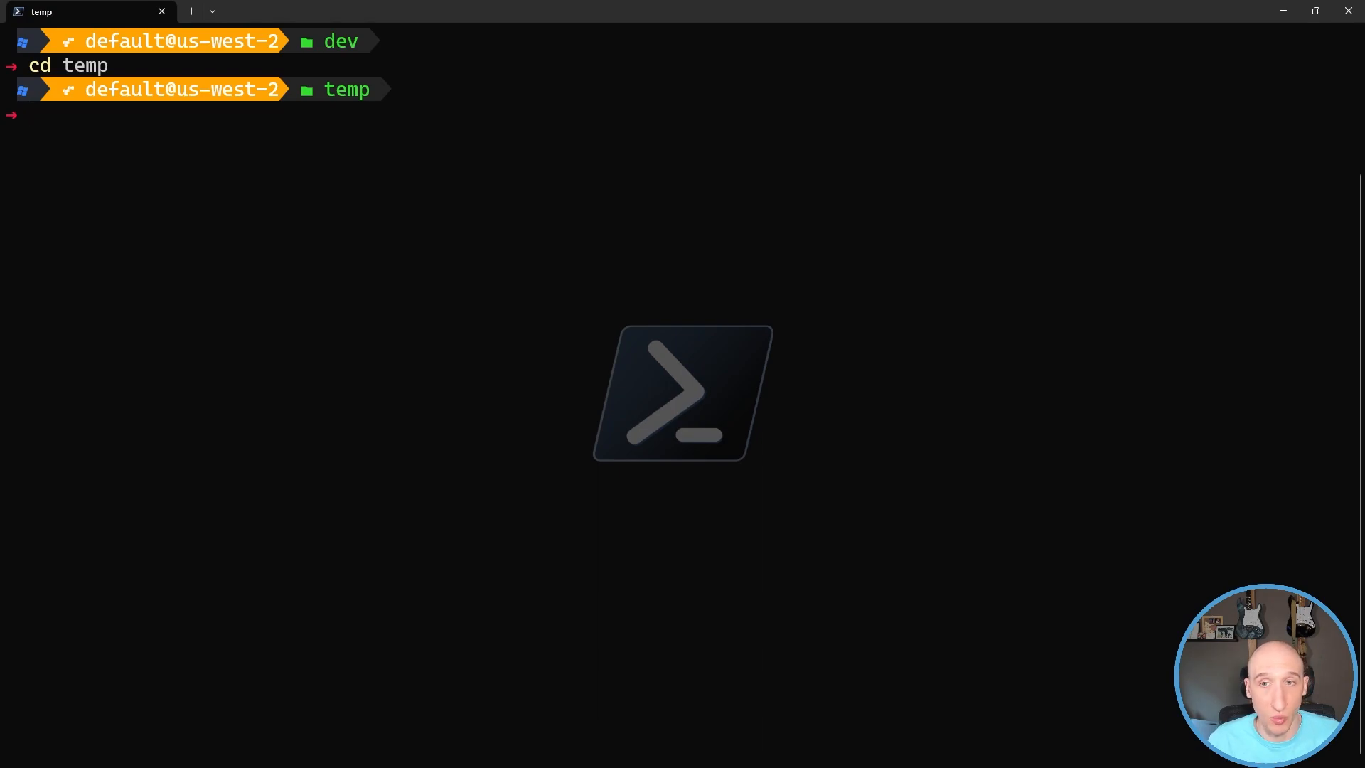
pyautogui.write('dotnet')
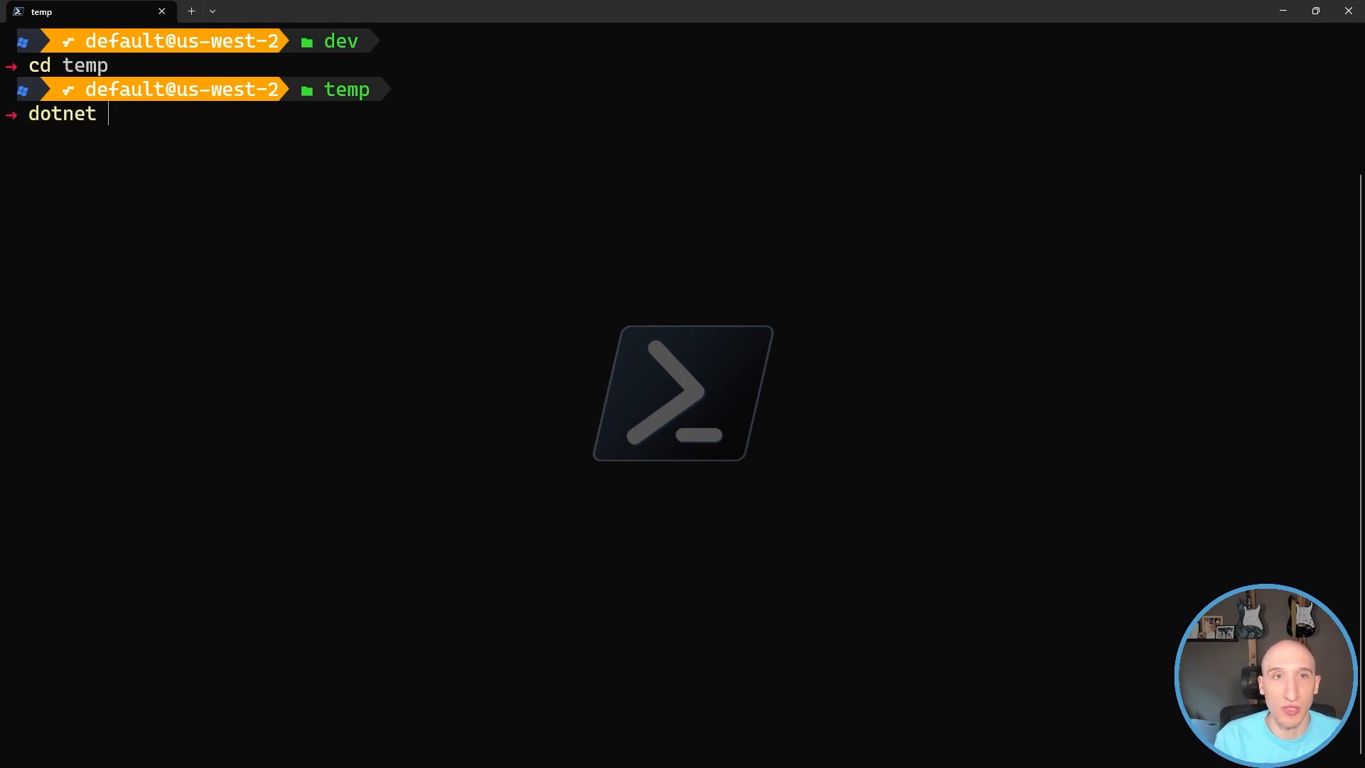
pyautogui.write('new web')
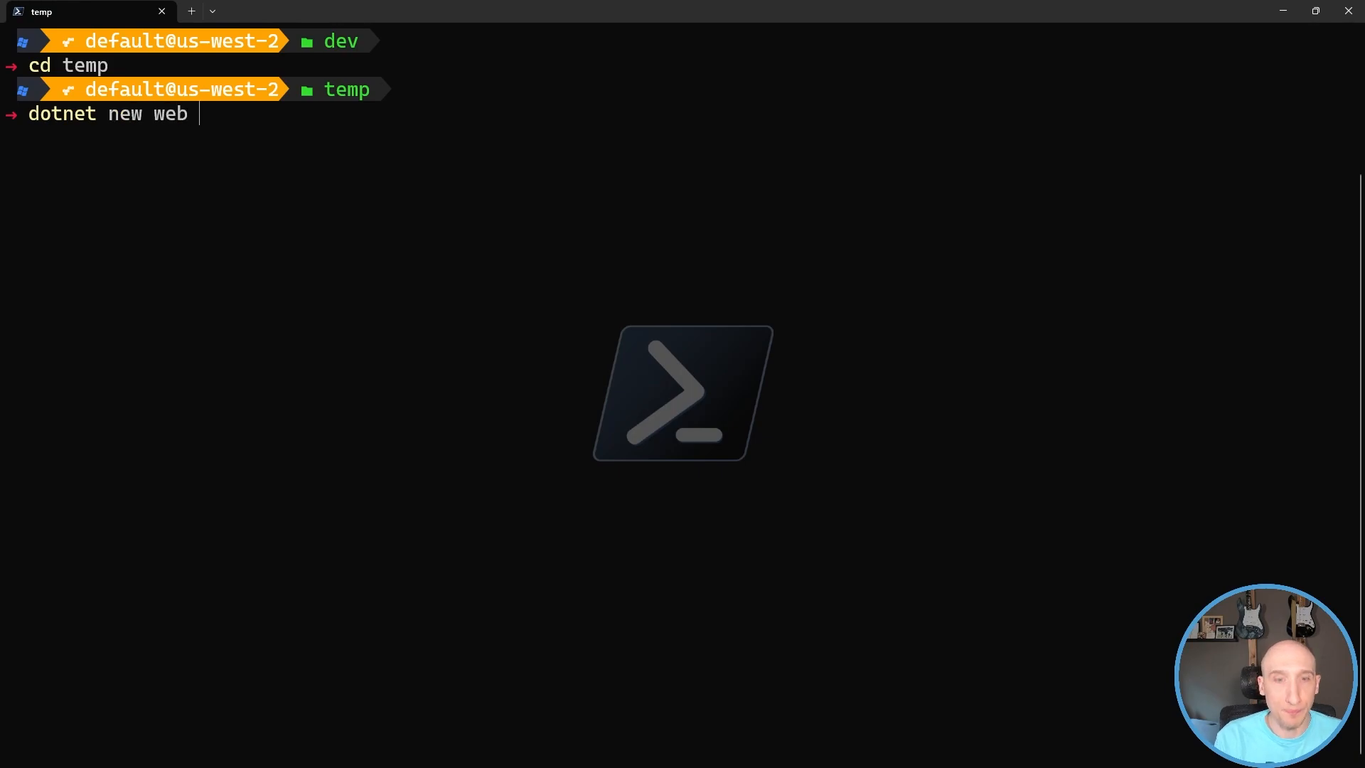
pyautogui.write('-o')
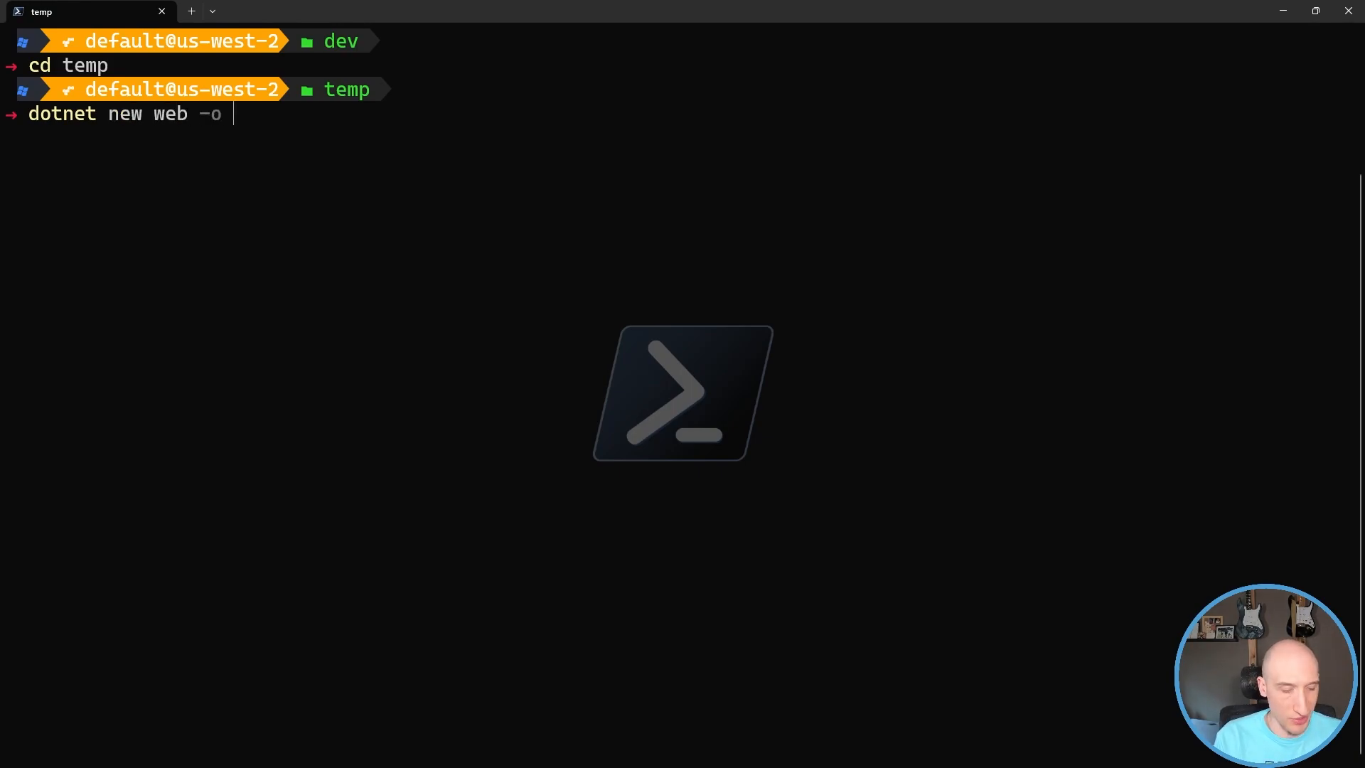
pyautogui.write('SSR')
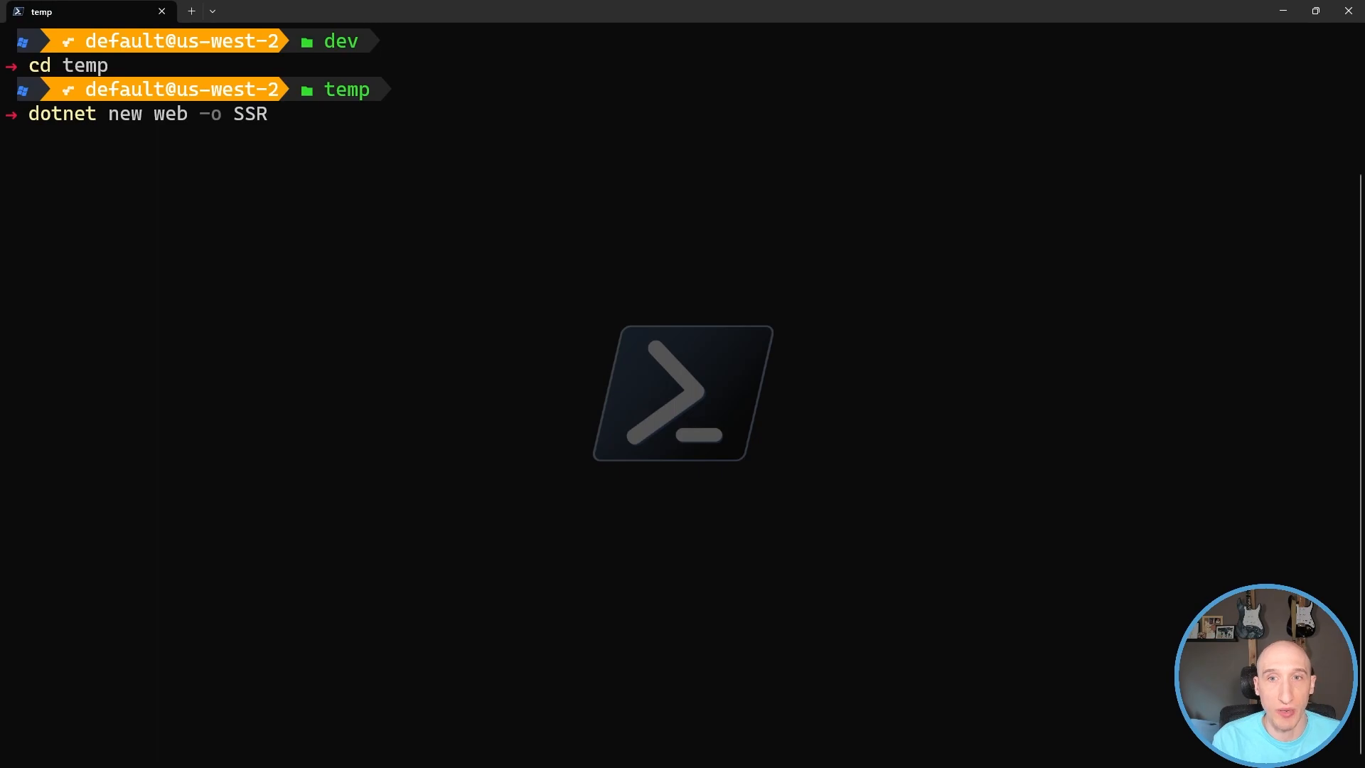
# - Enter the SSR folder, list its contents and launch it in VS Code with code
pyautogui.write('l')
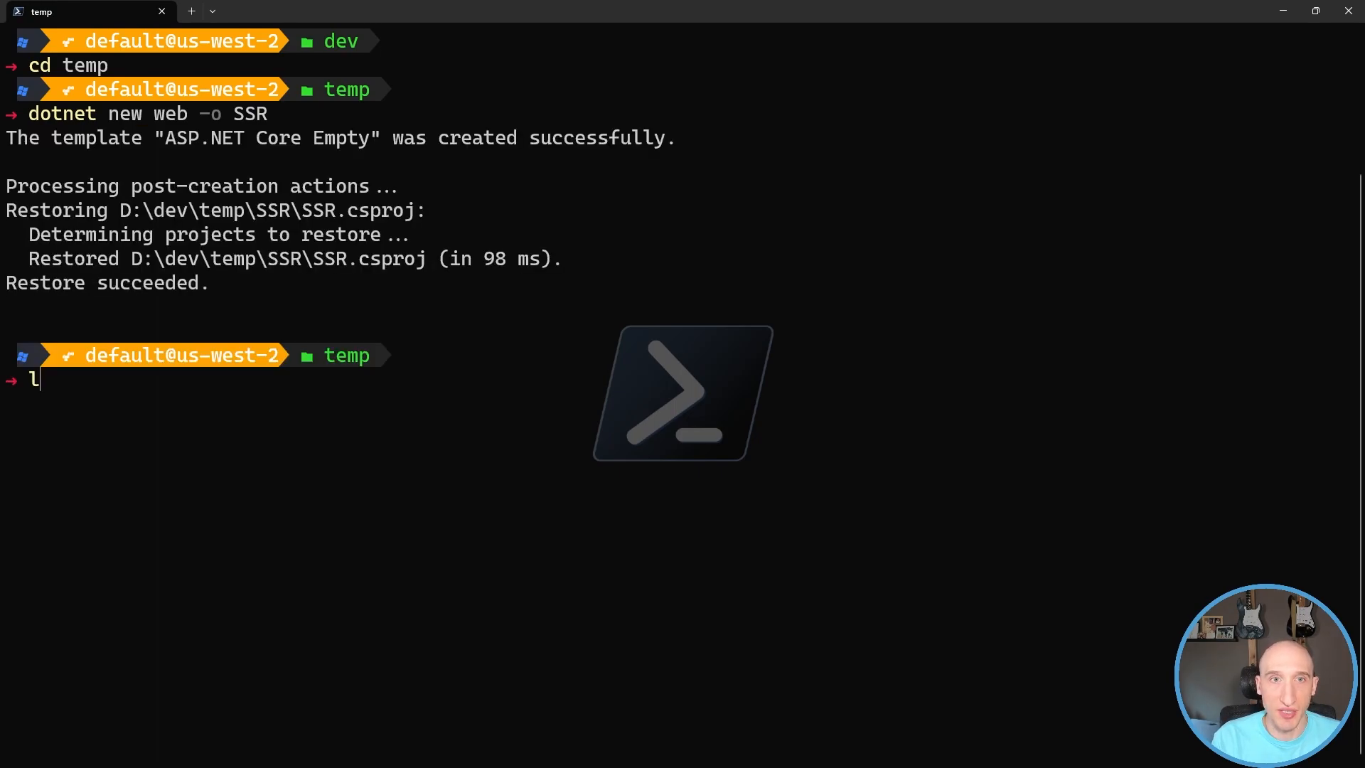
pyautogui.write('cd .\\SSR\\')
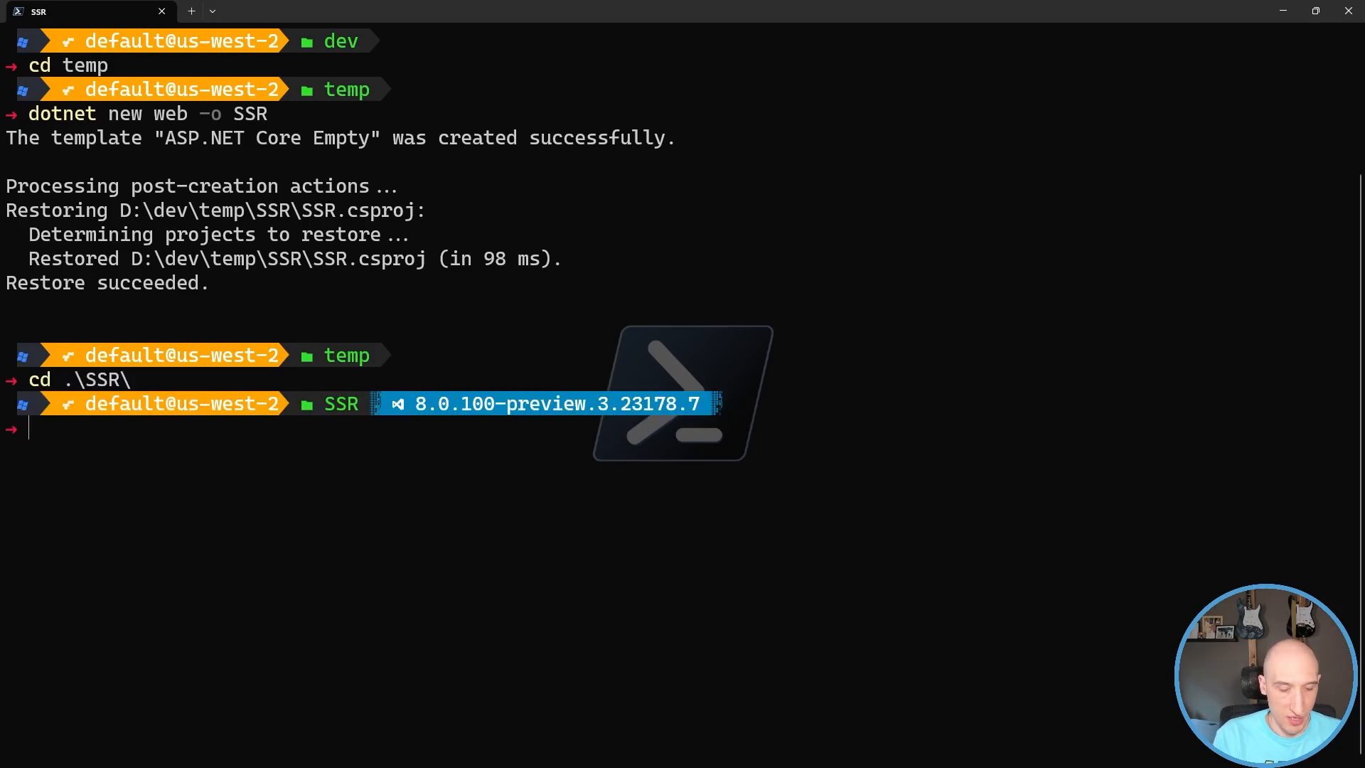
pyautogui.write('dir')
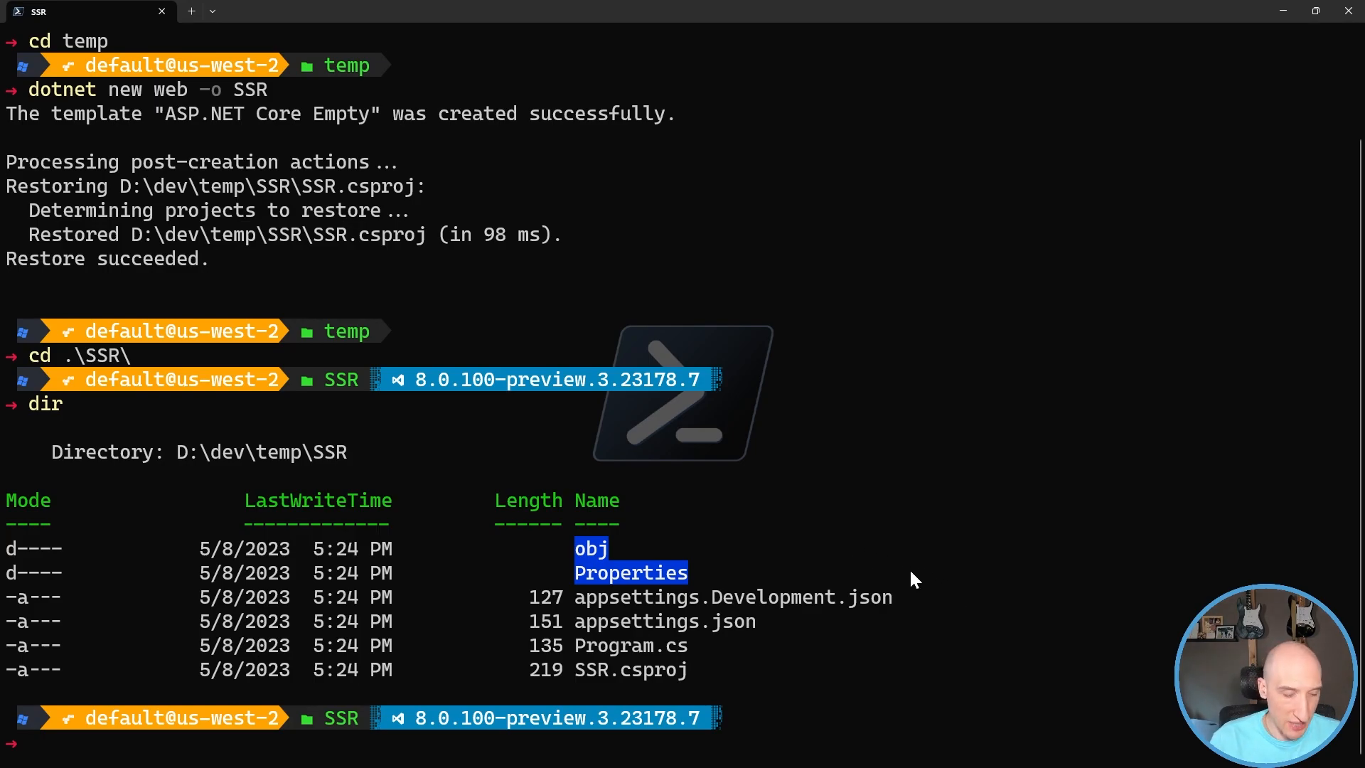
pyautogui.write('code-')
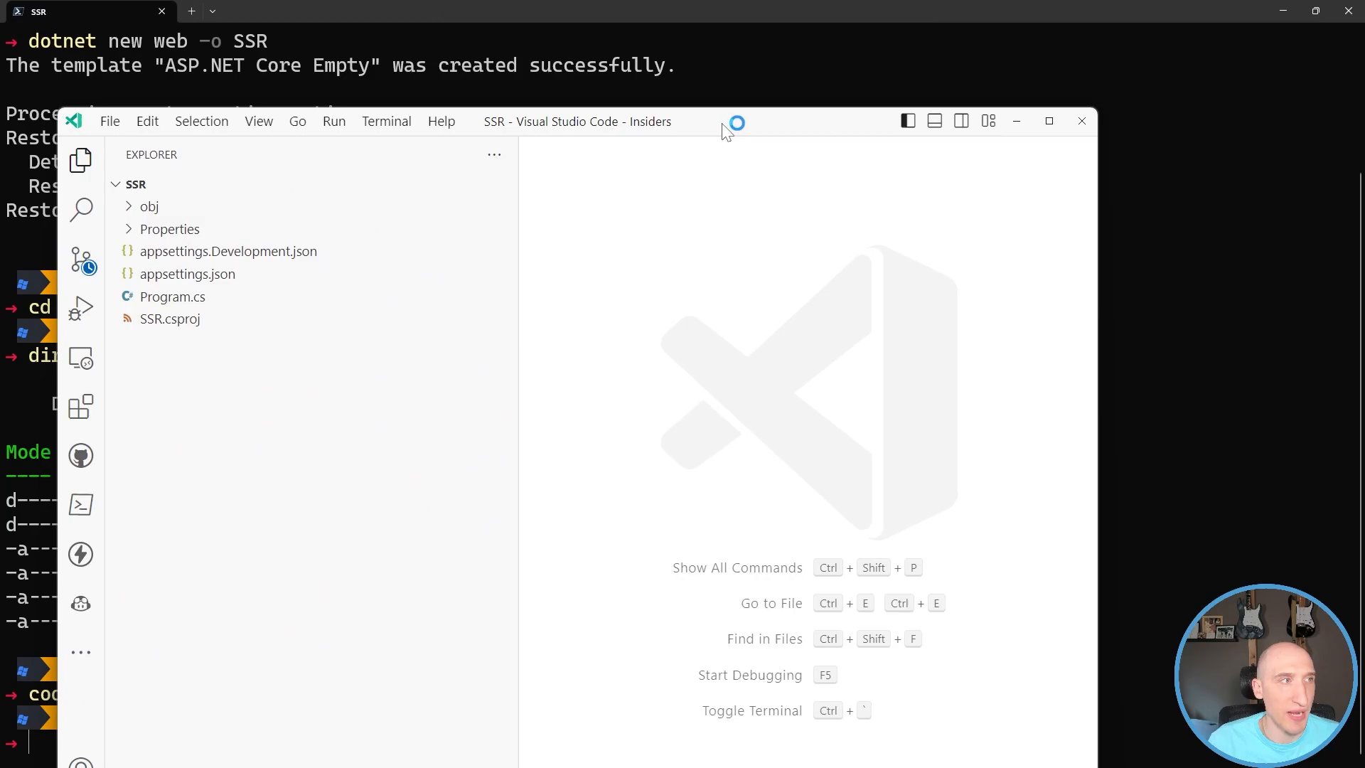
# - Maximize VS Code and view Program.cs with its starter Hello World route
pyautogui.click(1048, 120)
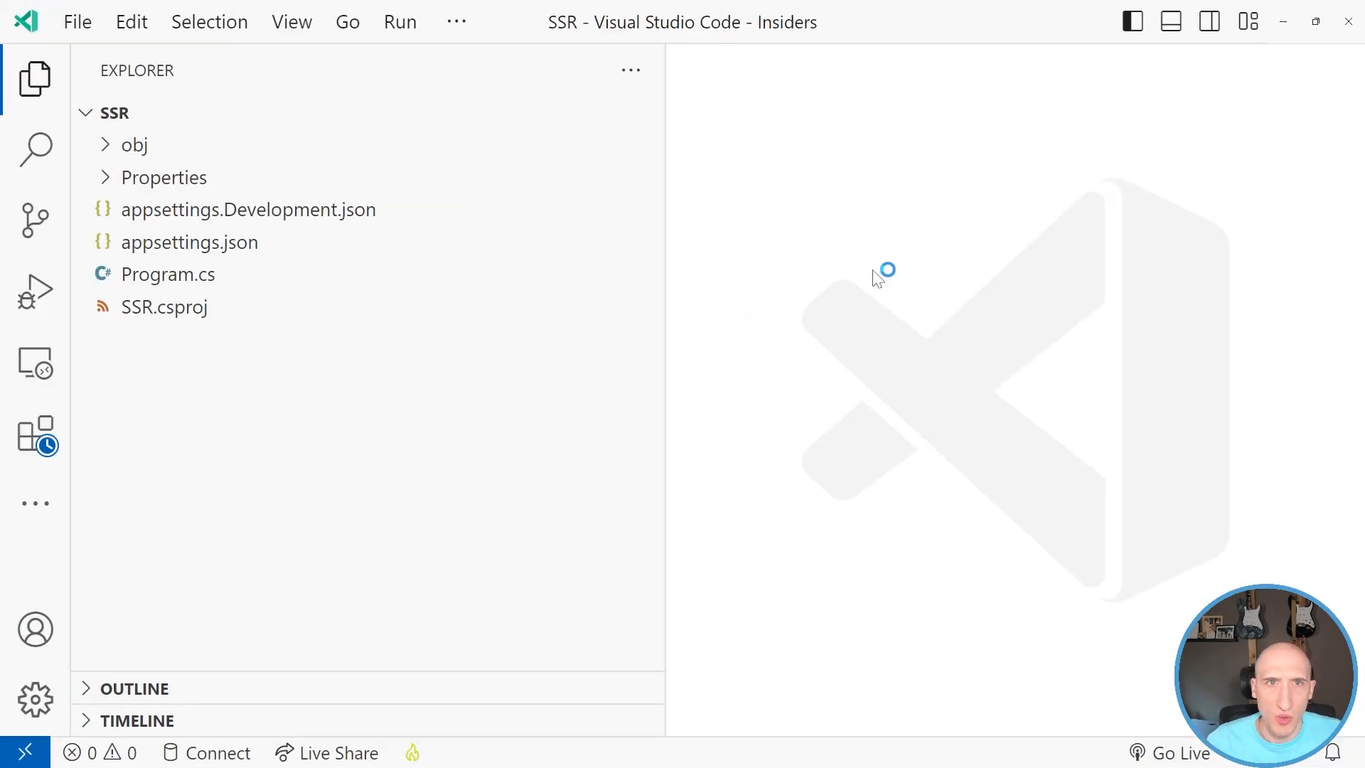
pyautogui.click(169, 274)
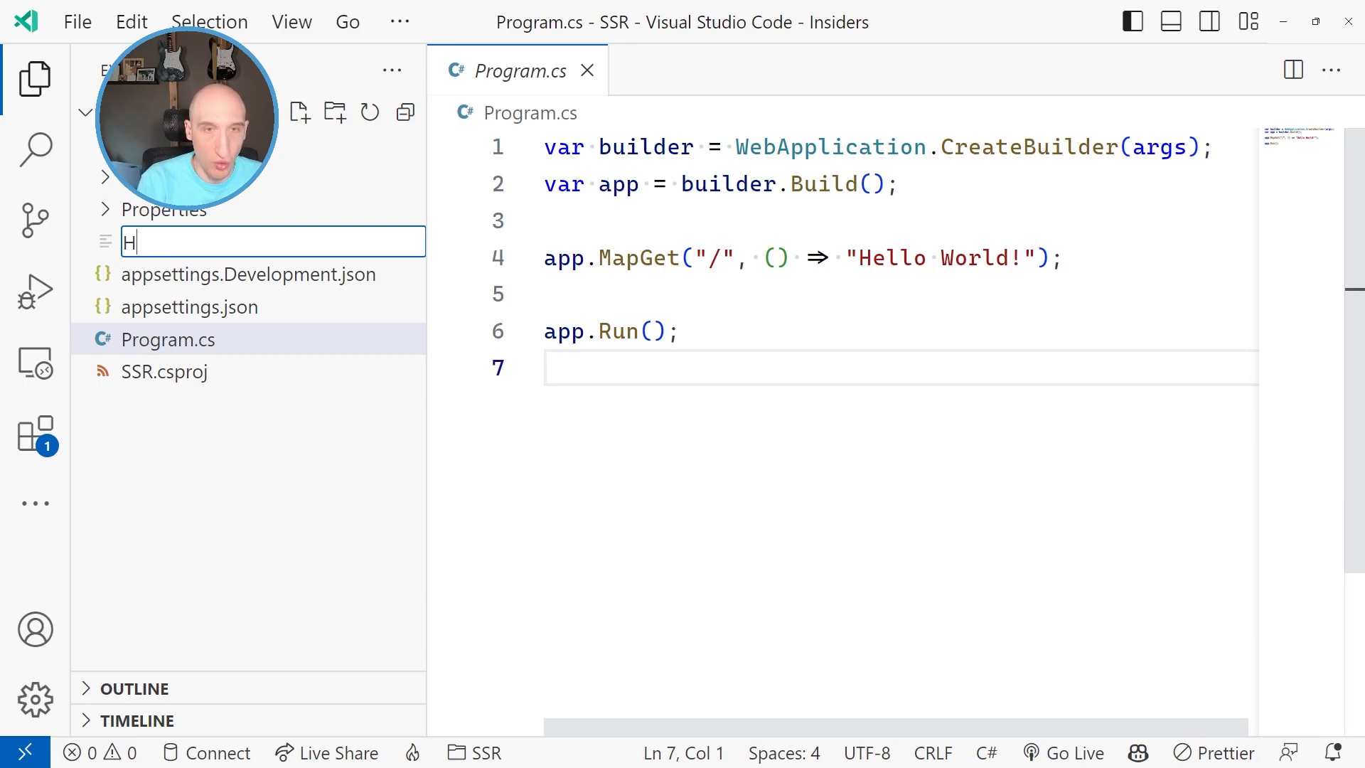
pyautogui.write('ello.raz')
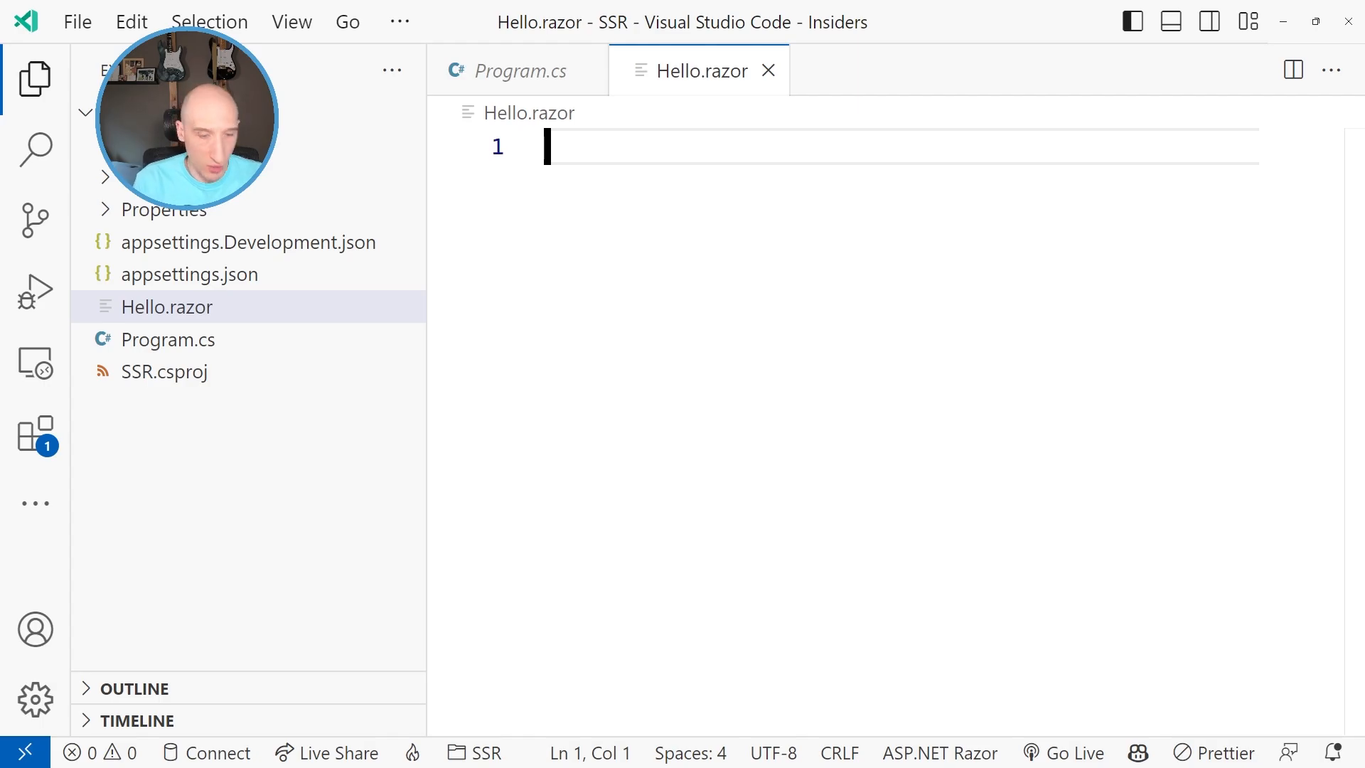
pyautogui.write('@page')
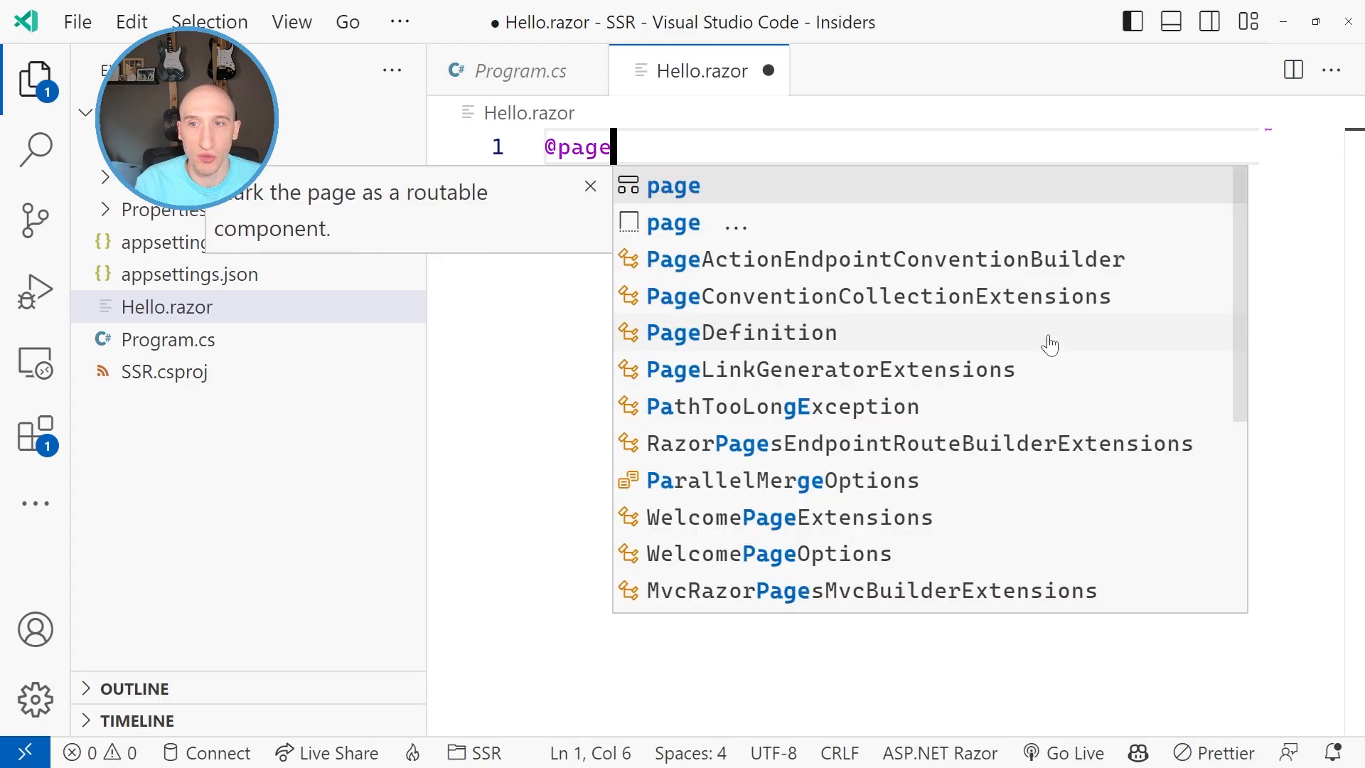
pyautogui.write('"/"')
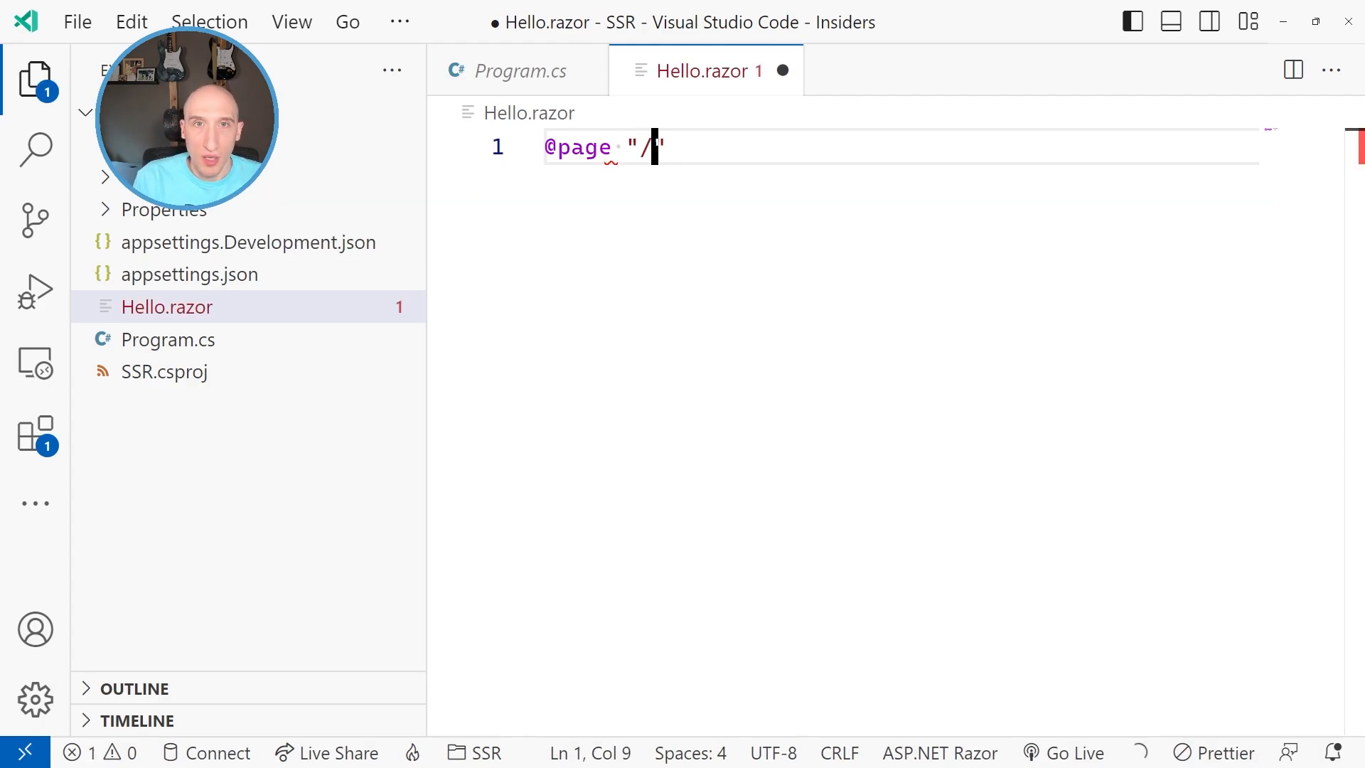
pyautogui.write('"')
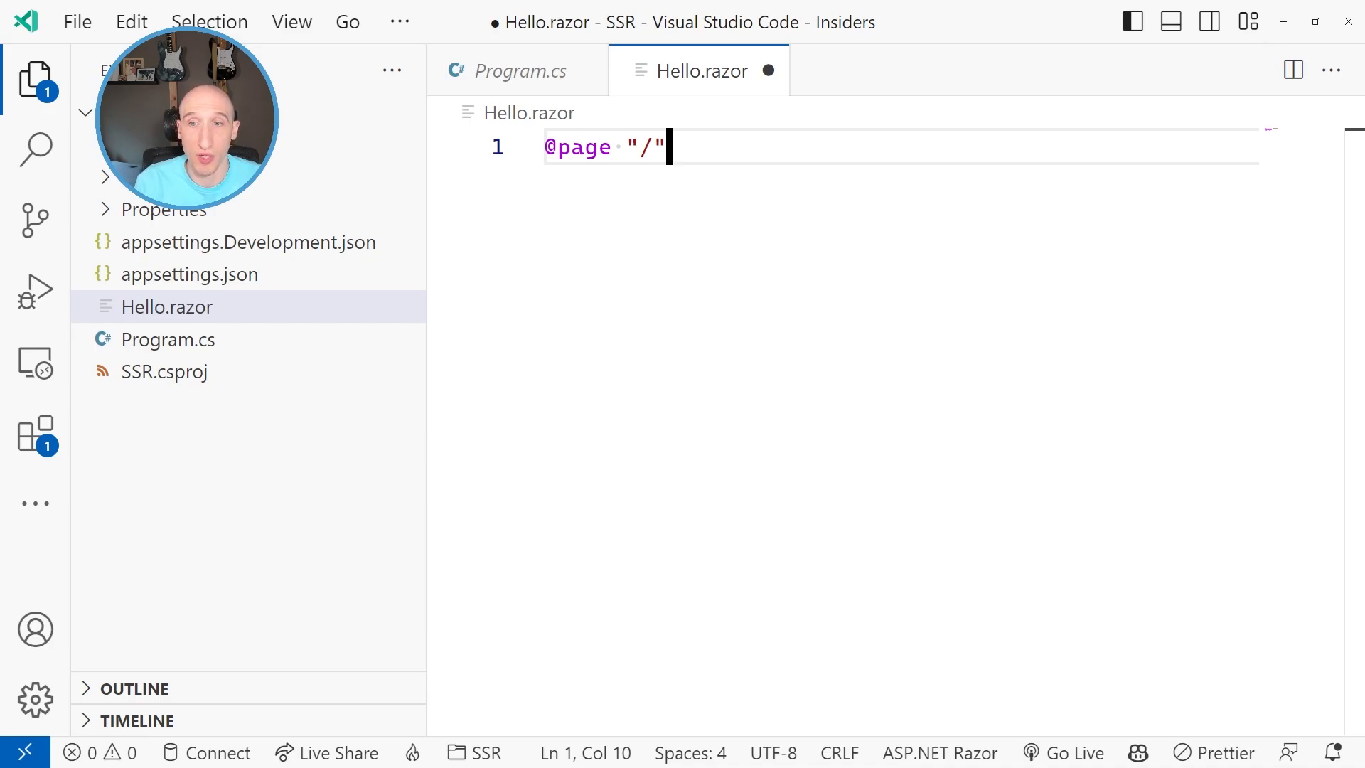
pyautogui.write('@implements')
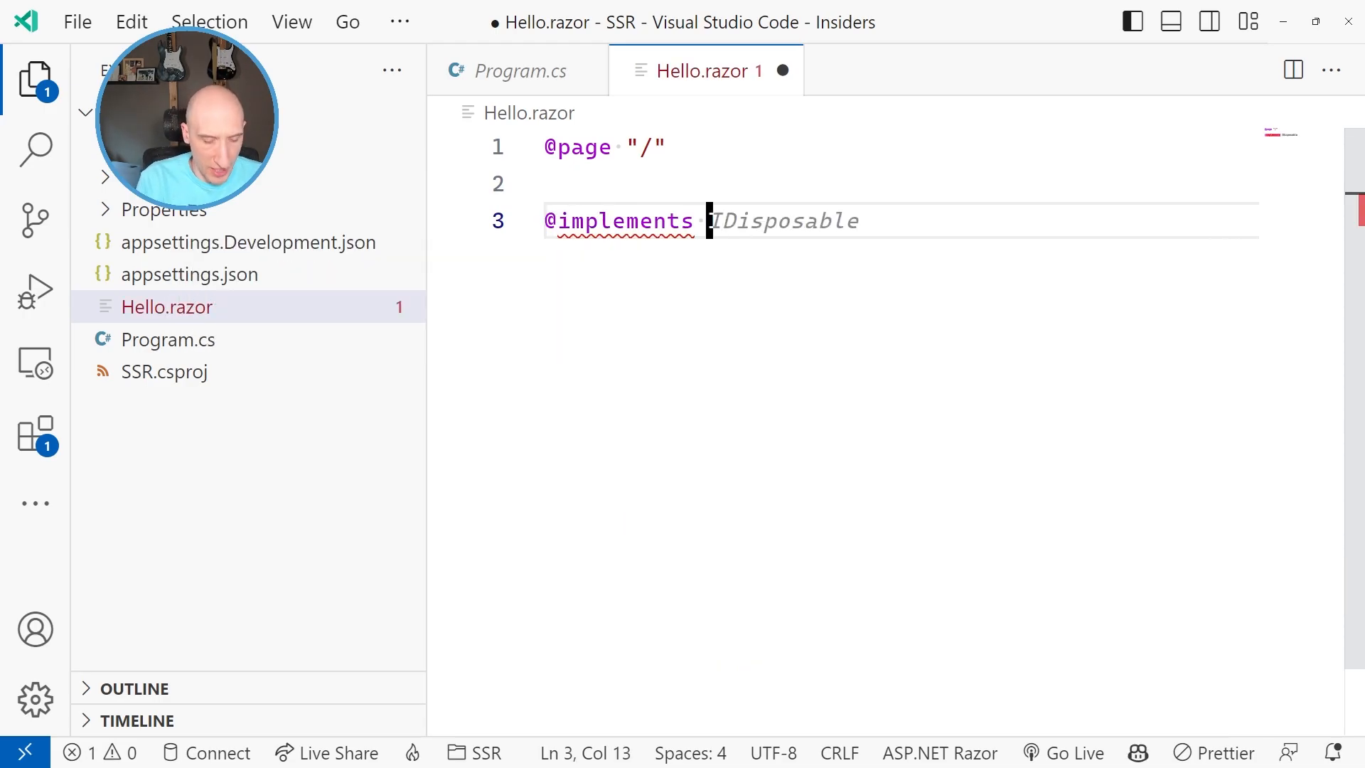
pyautogui.write('IRazorComponentApplication')
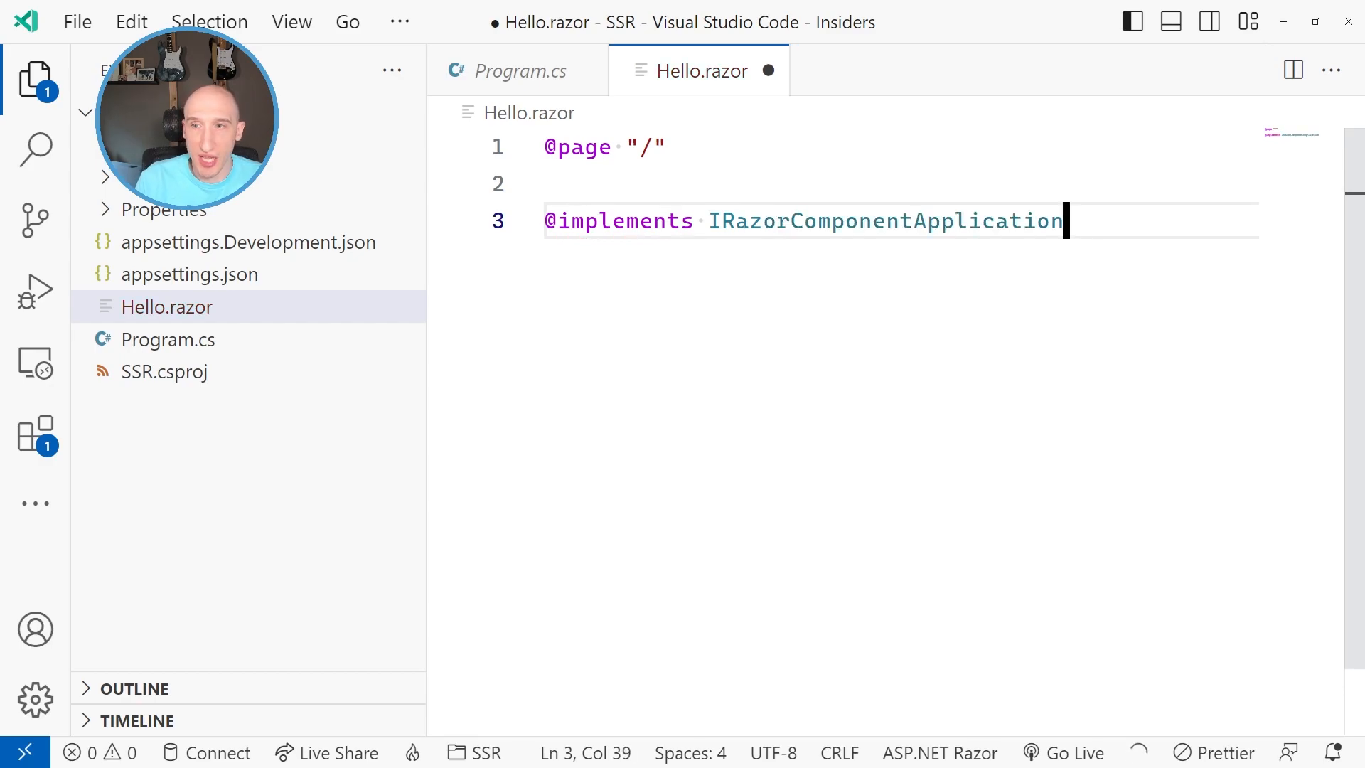
pyautogui.write('<Hello>')
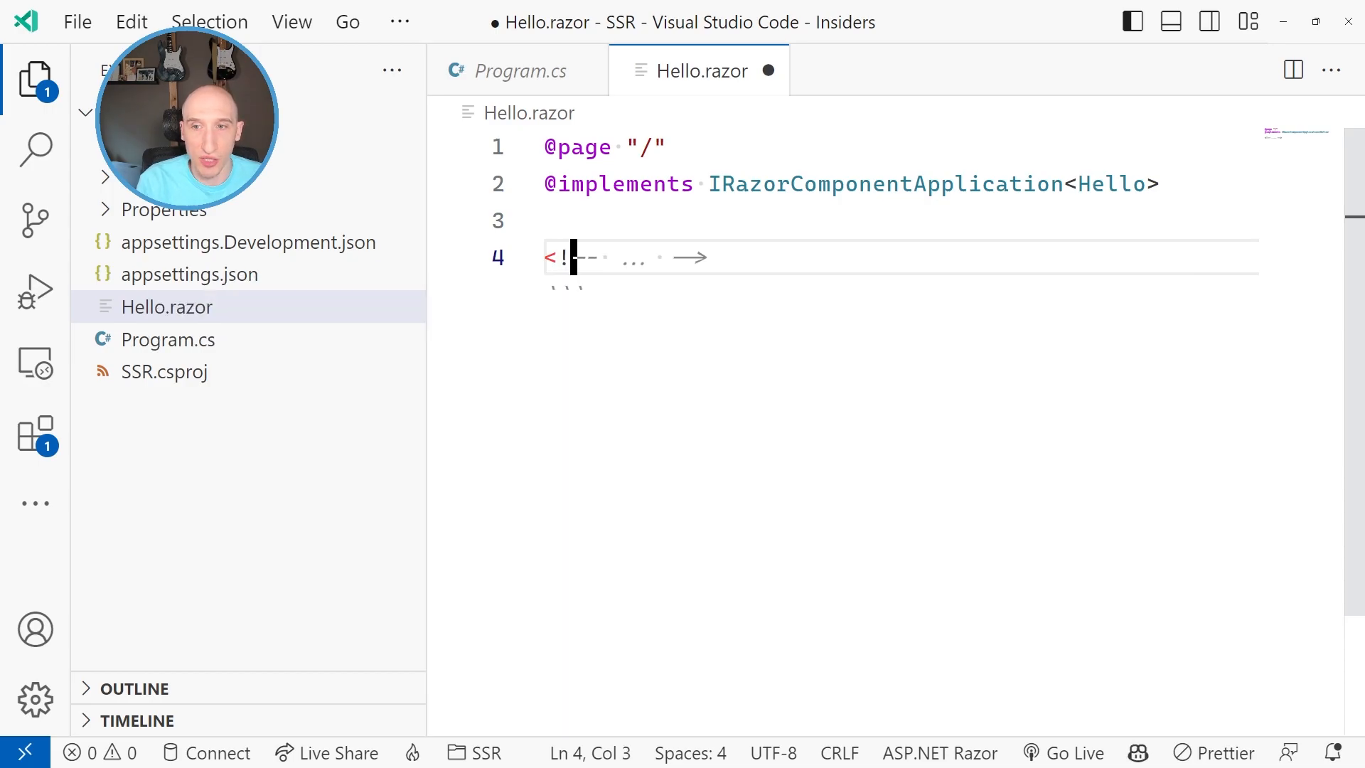
# - Write the HTML skeleton: DOCTYPE, html lang="en" and a body element
pyautogui.write('DOCTYPE html')
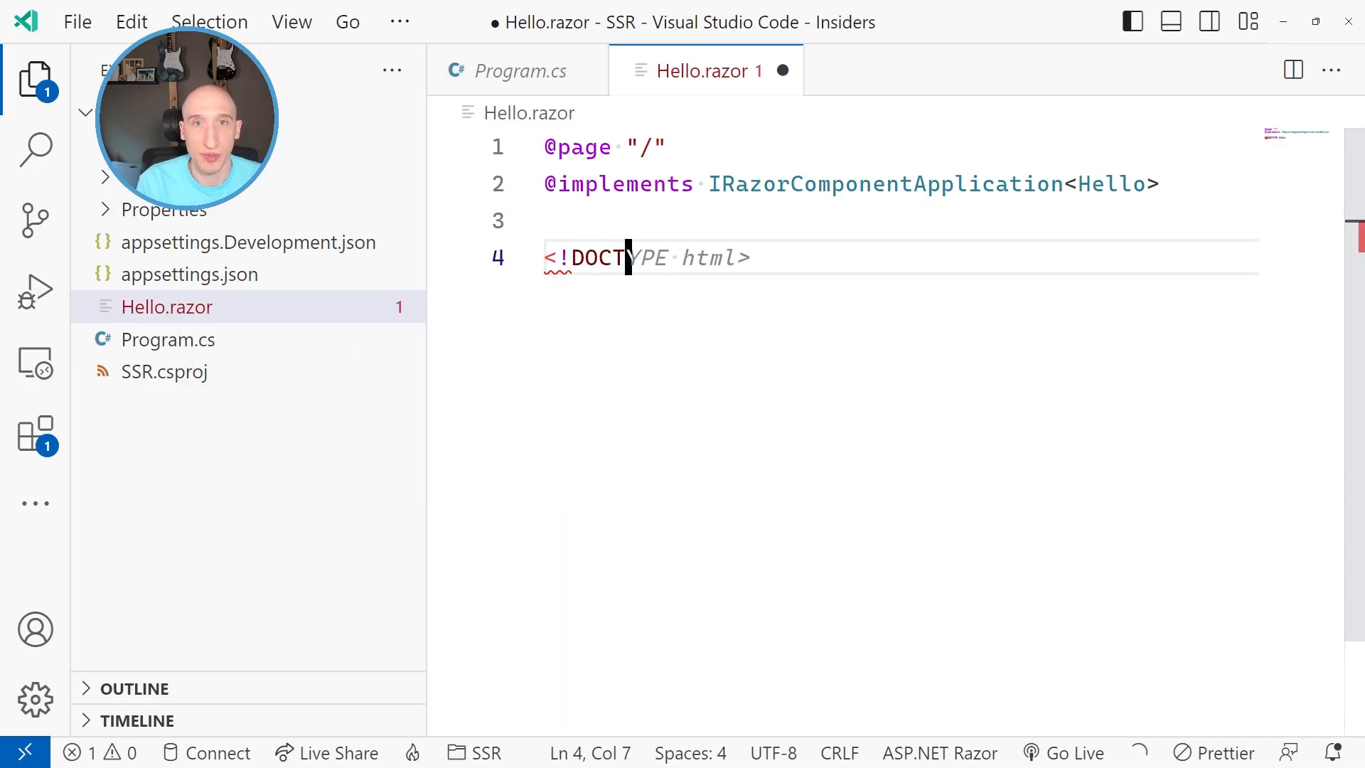
pyautogui.write('>>')
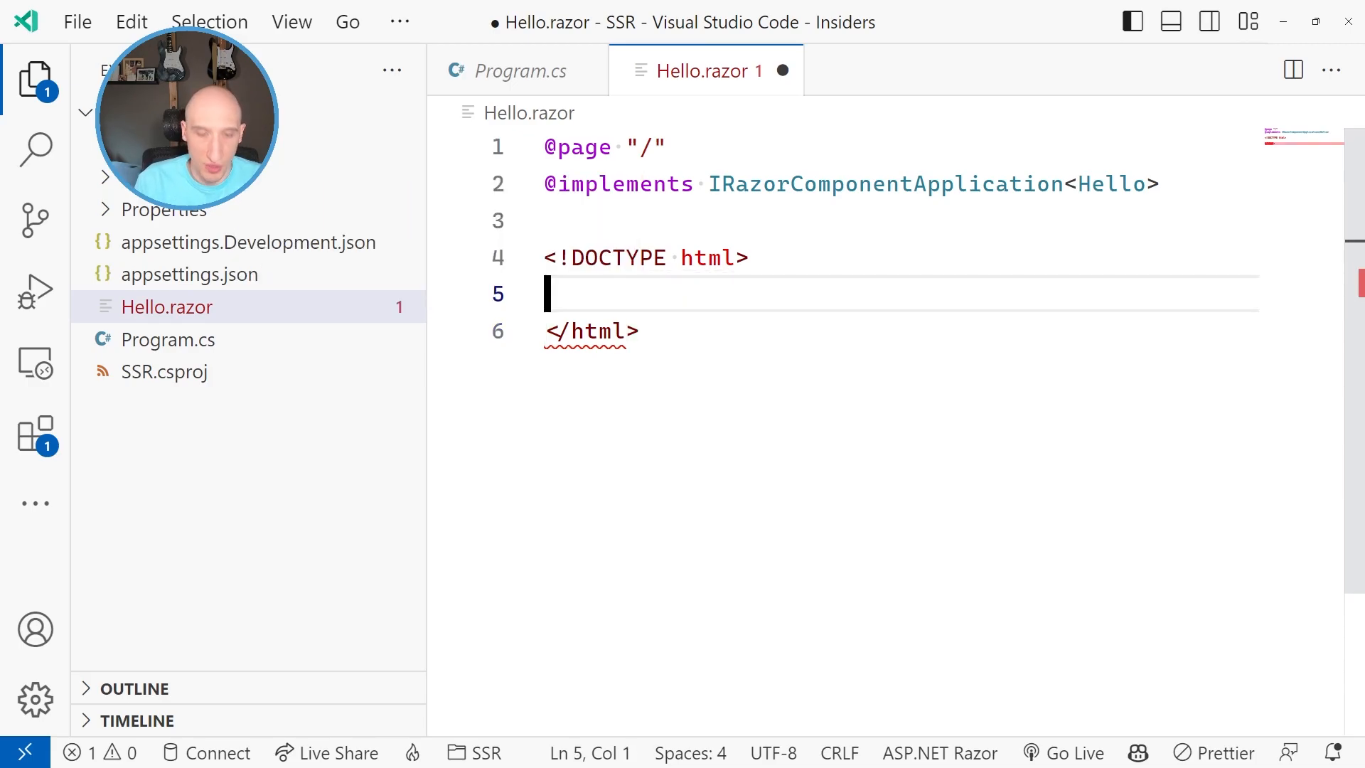
pyautogui.write('<ht,;')
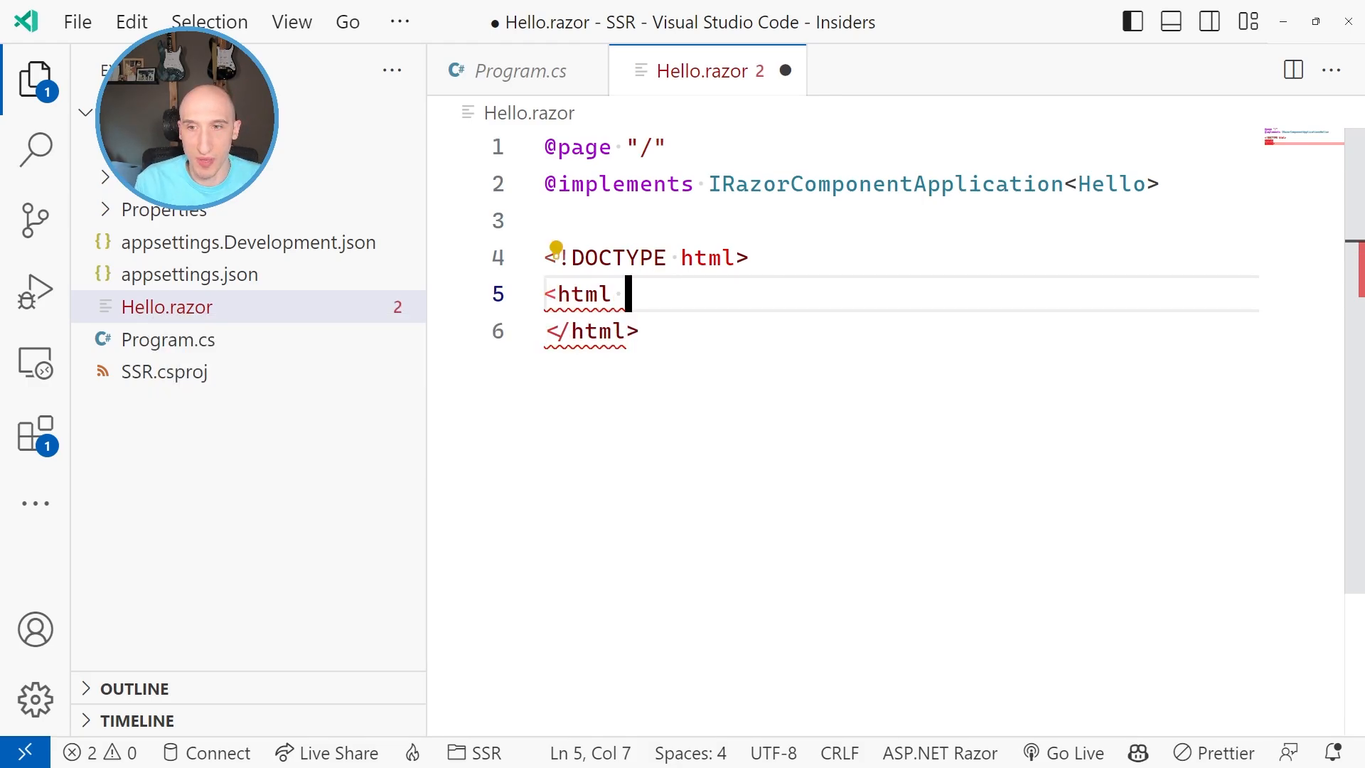
pyautogui.write('lang="en">')
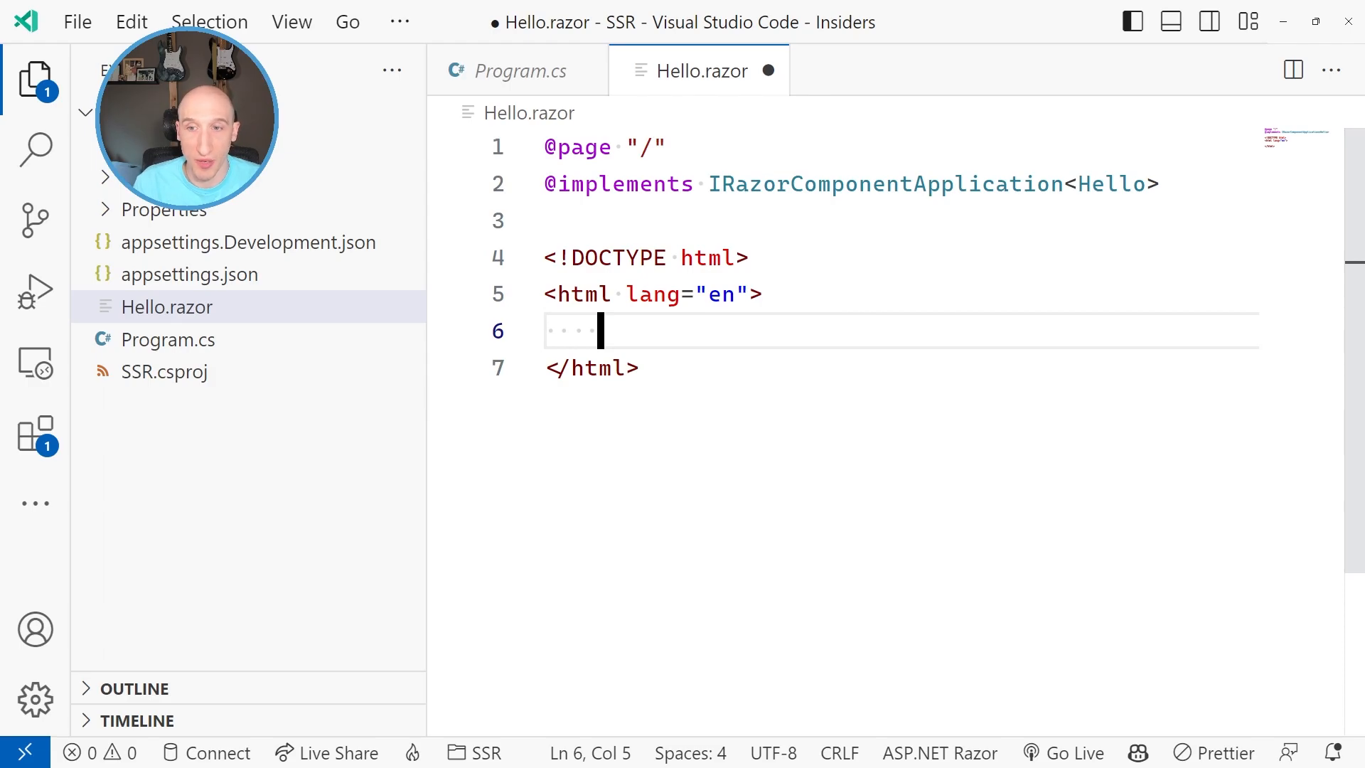
pyautogui.write('body></body>')
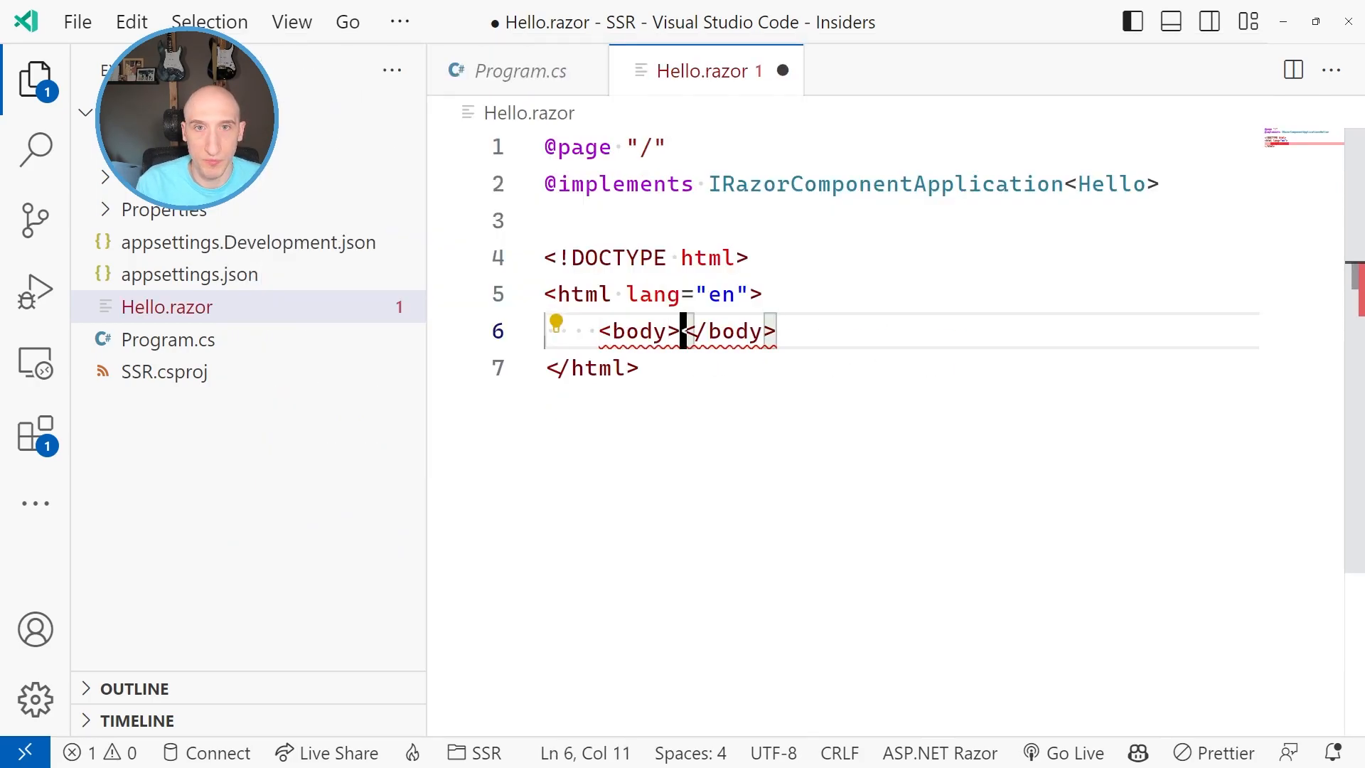
pyautogui.write('<h1>Hello, @Model.Name</h1>')
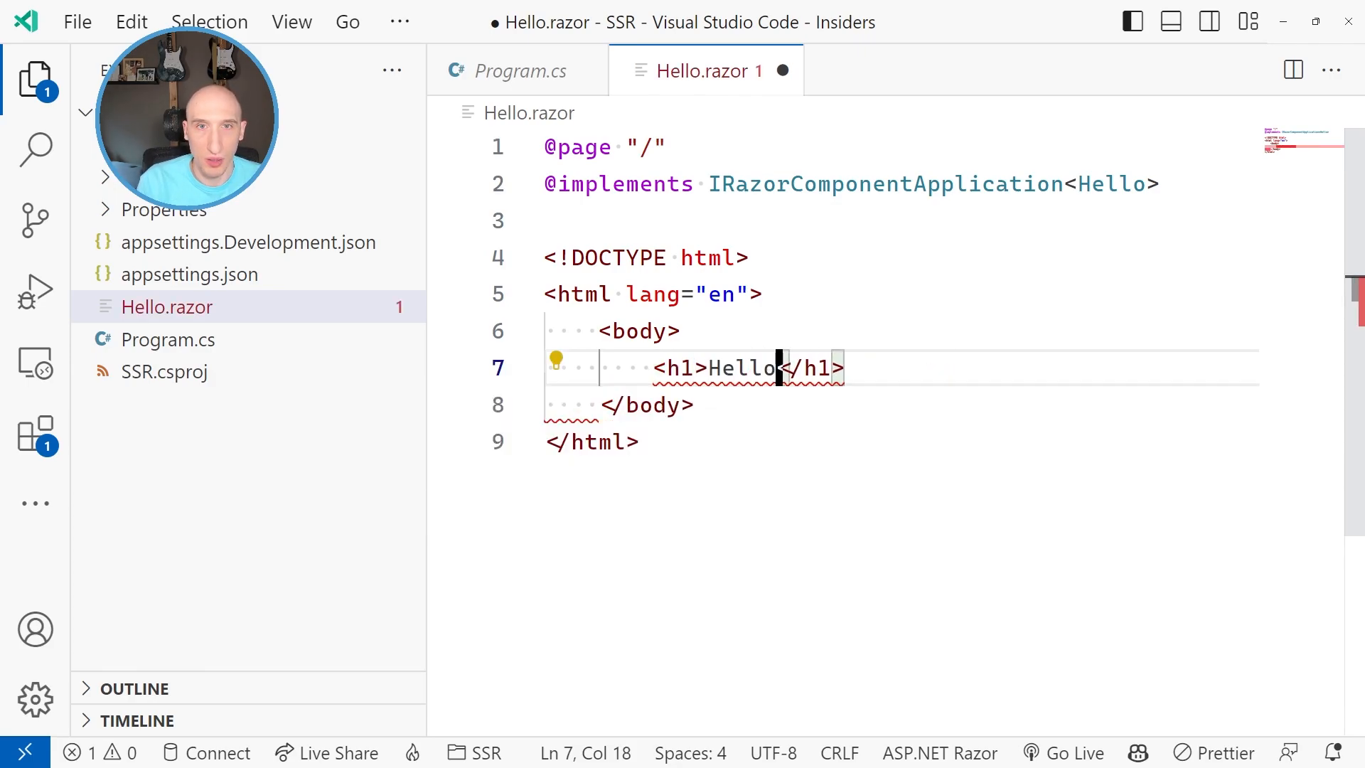
pyautogui.press('Enter')
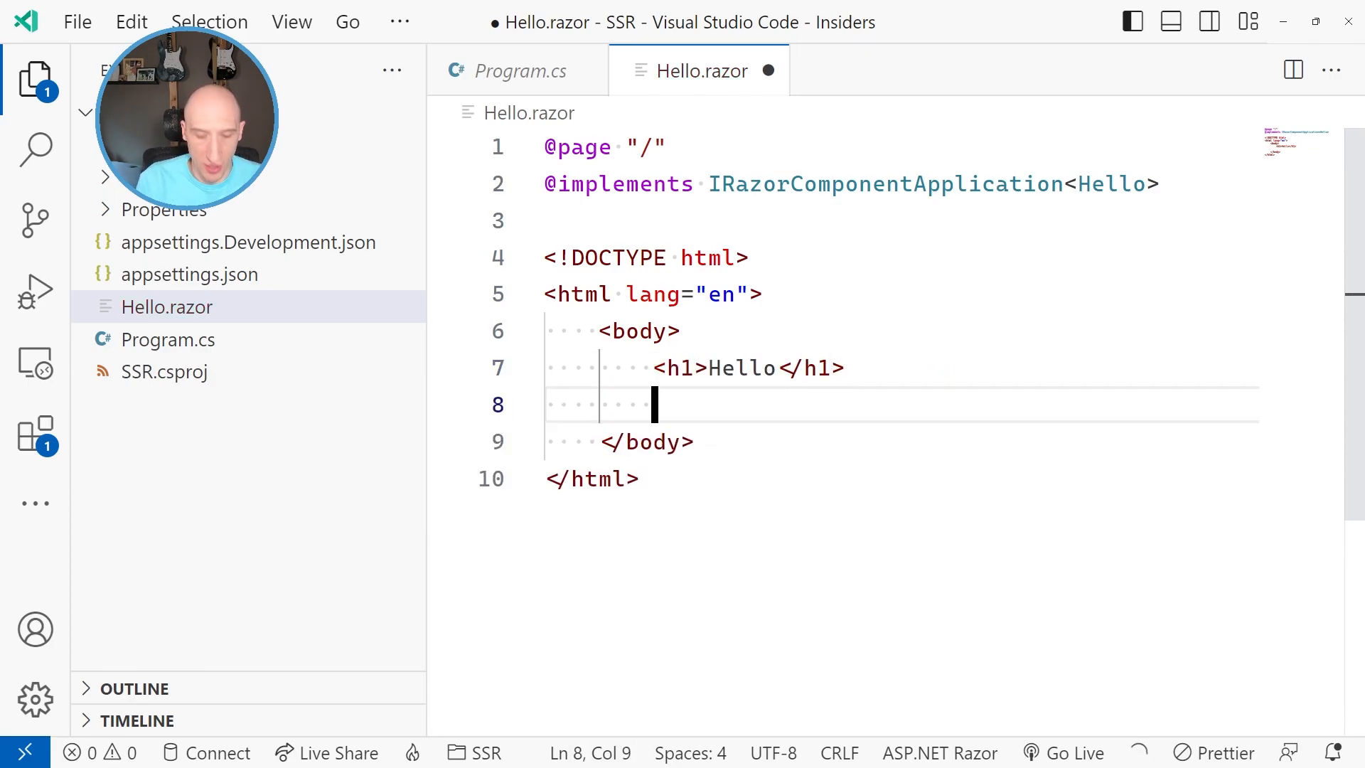
pyautogui.write('<p>The time is @D</p>')
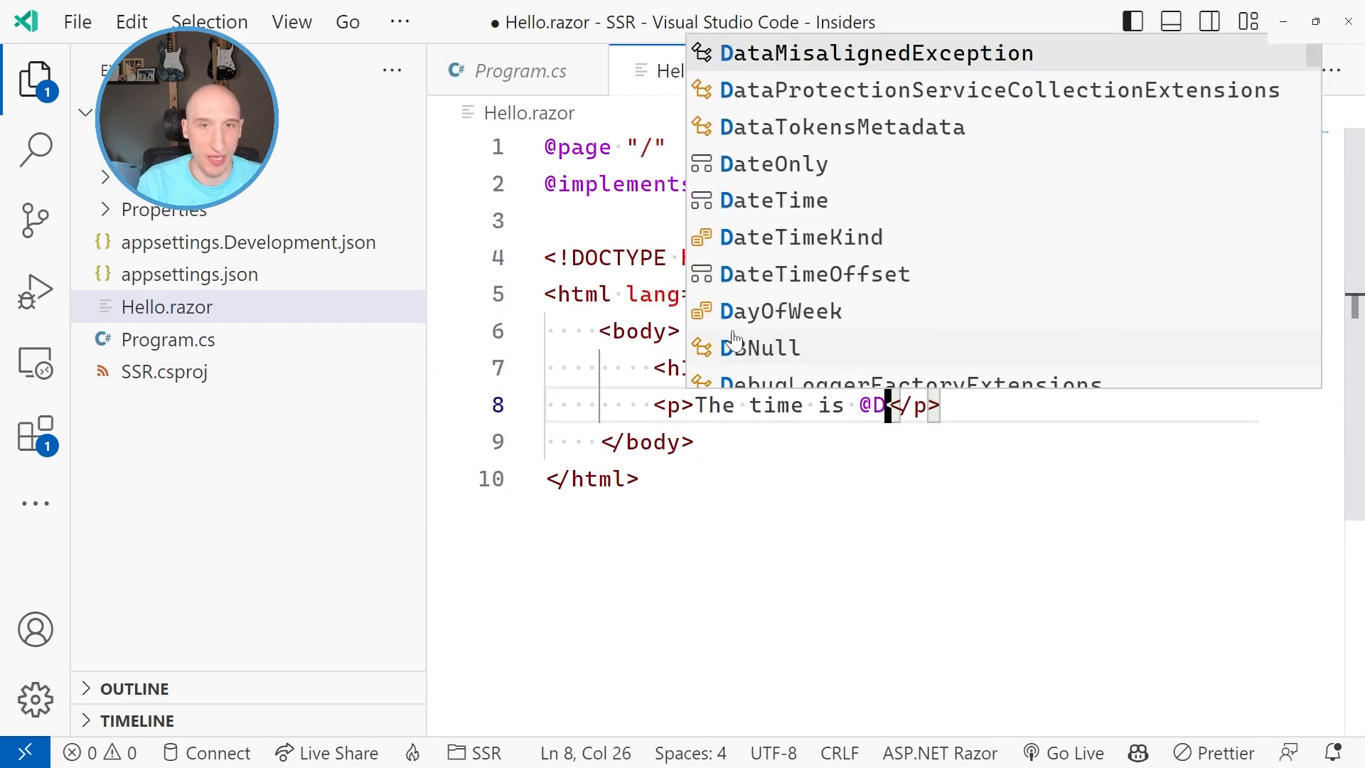
pyautogui.click(774, 200)
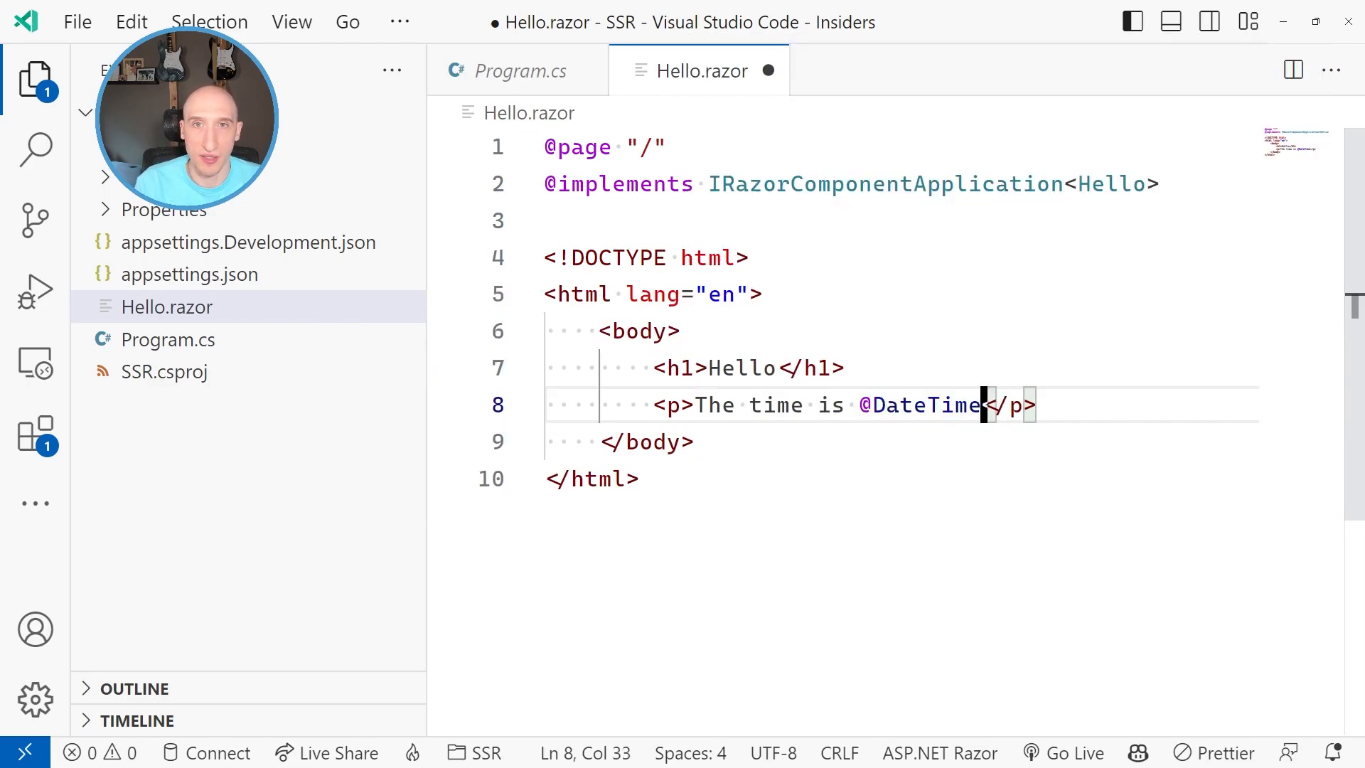
pyautogui.write('.Now.')
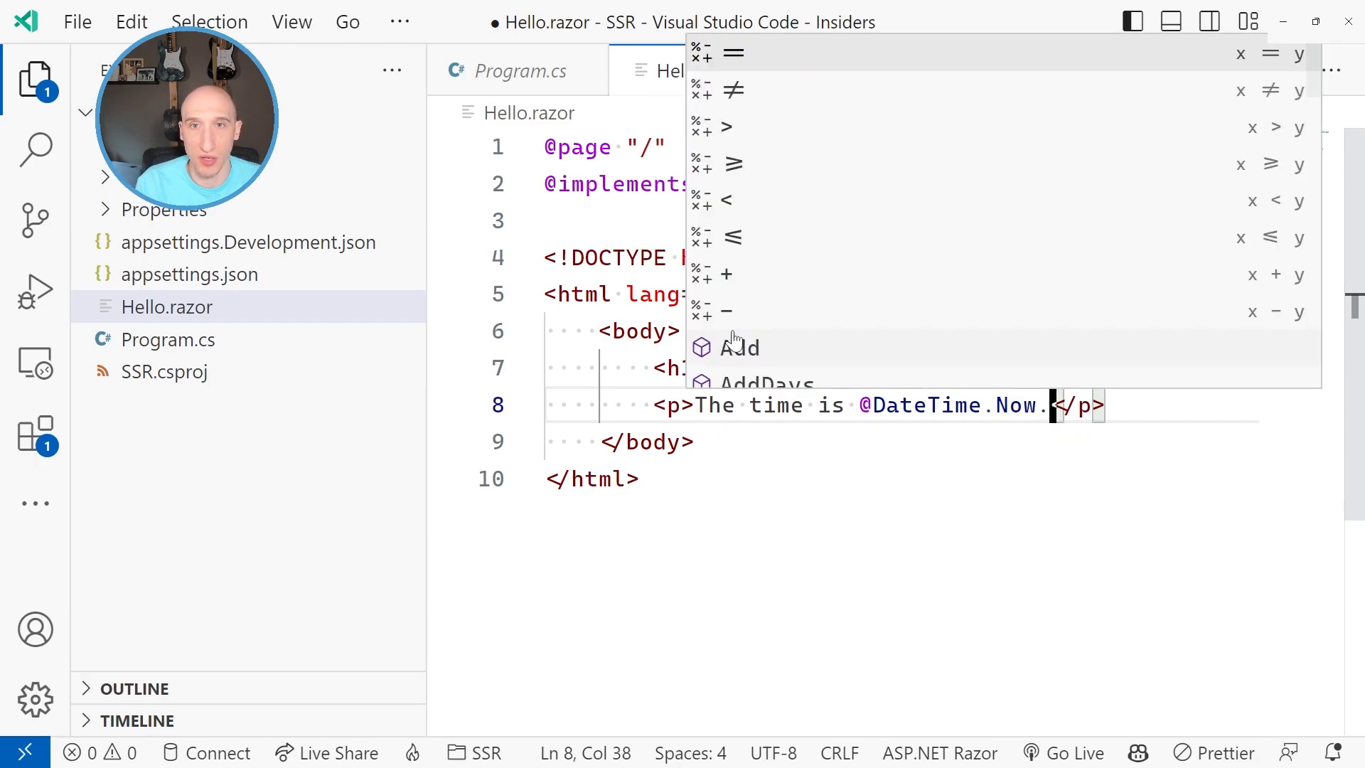
pyautogui.write('Tos')
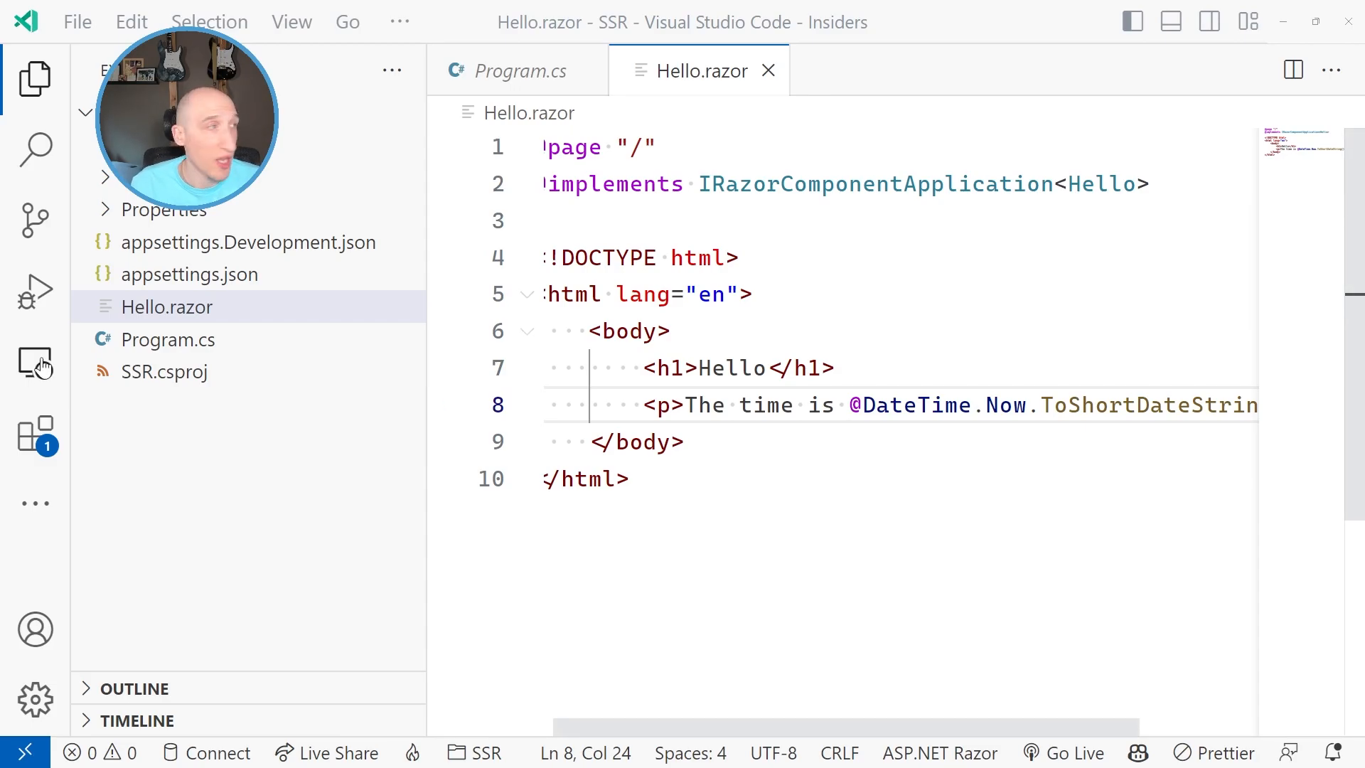
# - In Program.cs add builder.Services.AddRazorComponents(); before the app is built
pyautogui.click(167, 340)
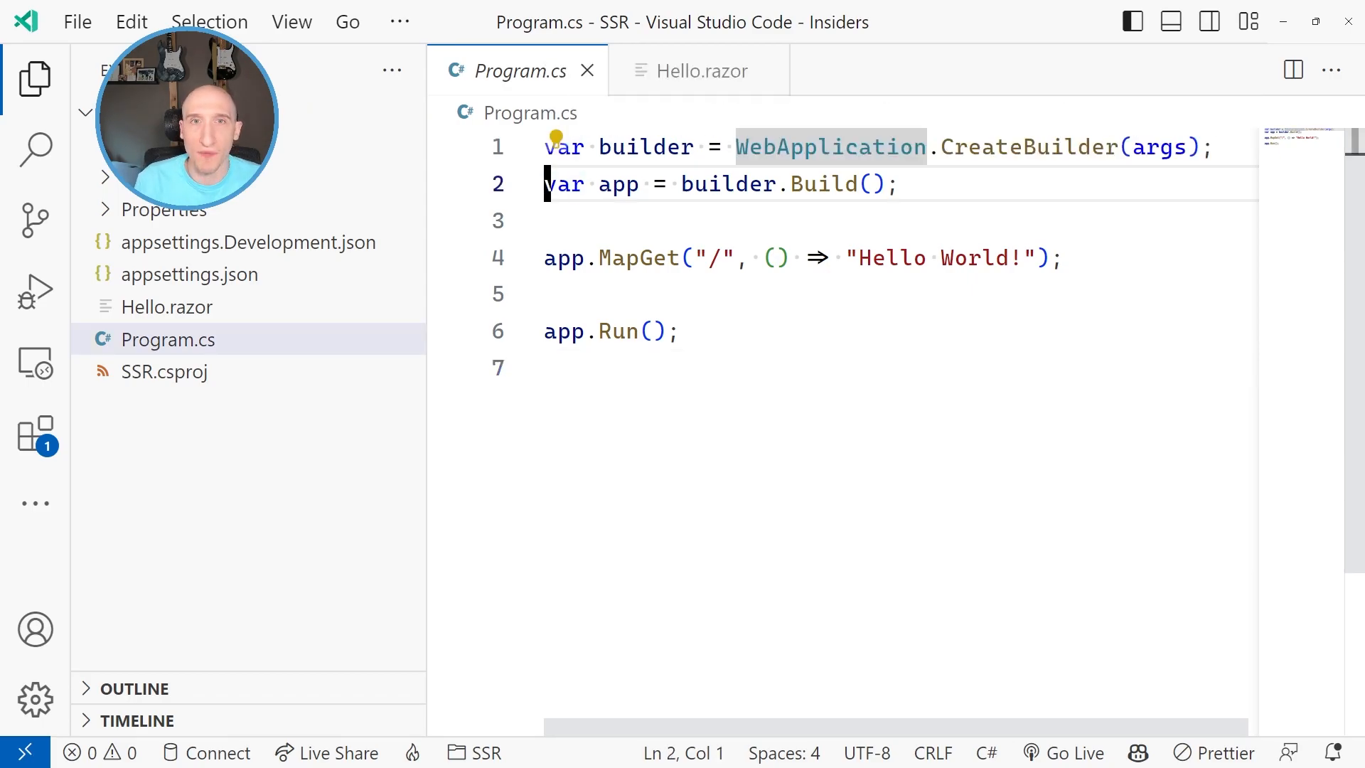
pyautogui.press('Enter')
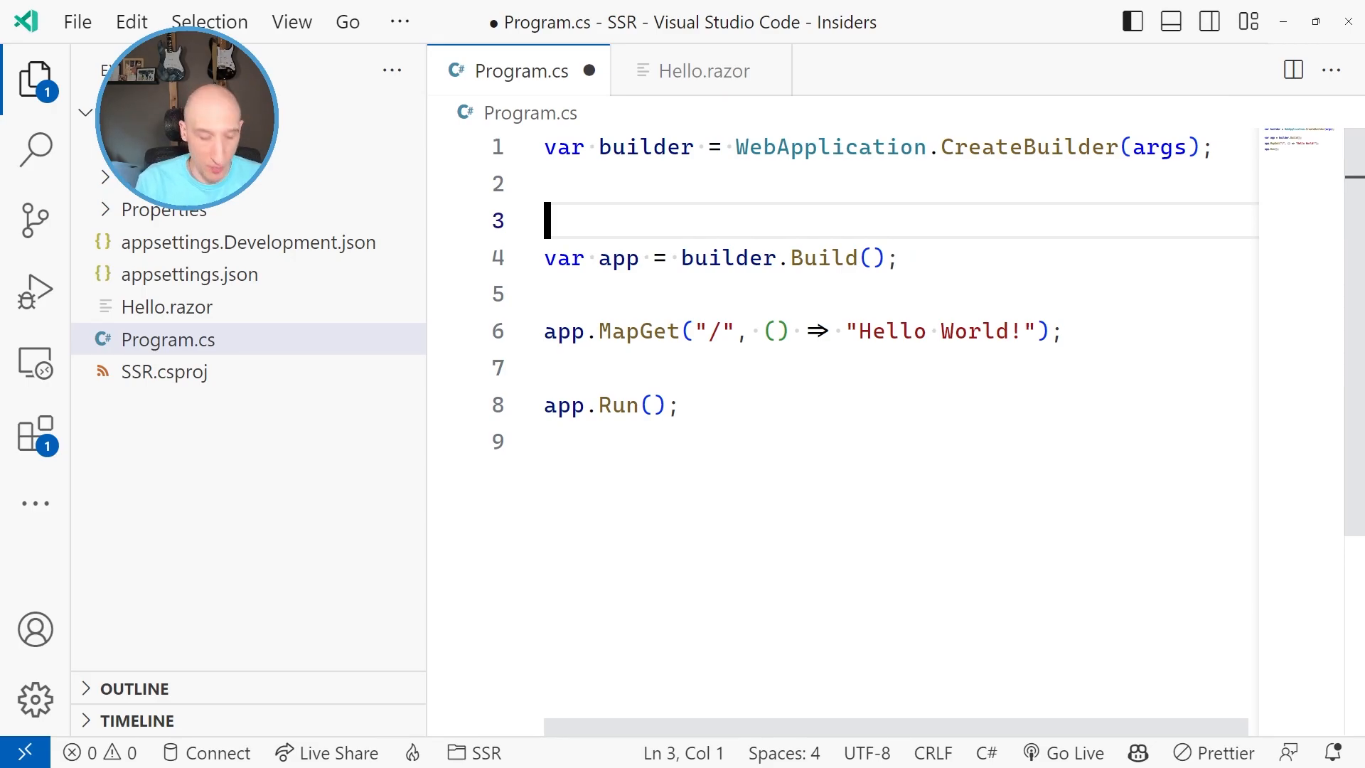
pyautogui.write('builder.')
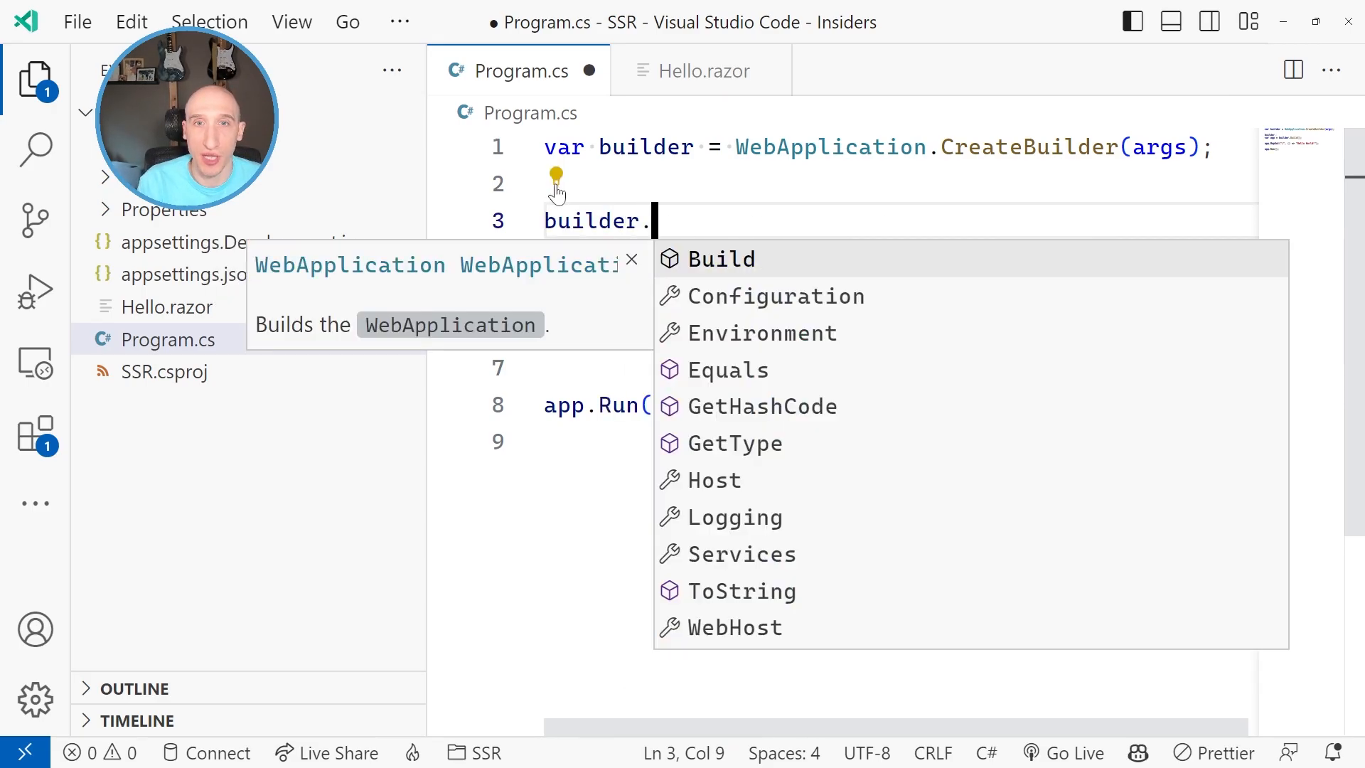
pyautogui.write('Services.')
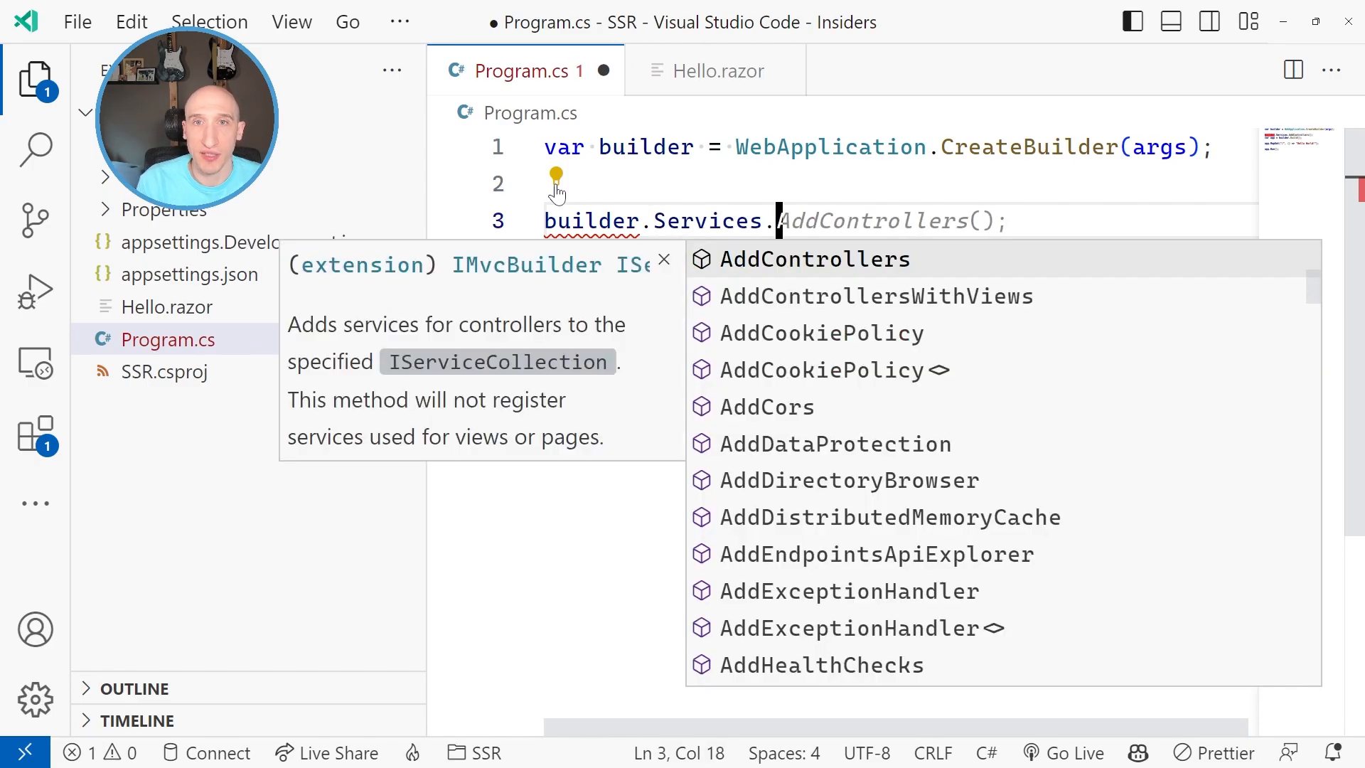
pyautogui.write('R')
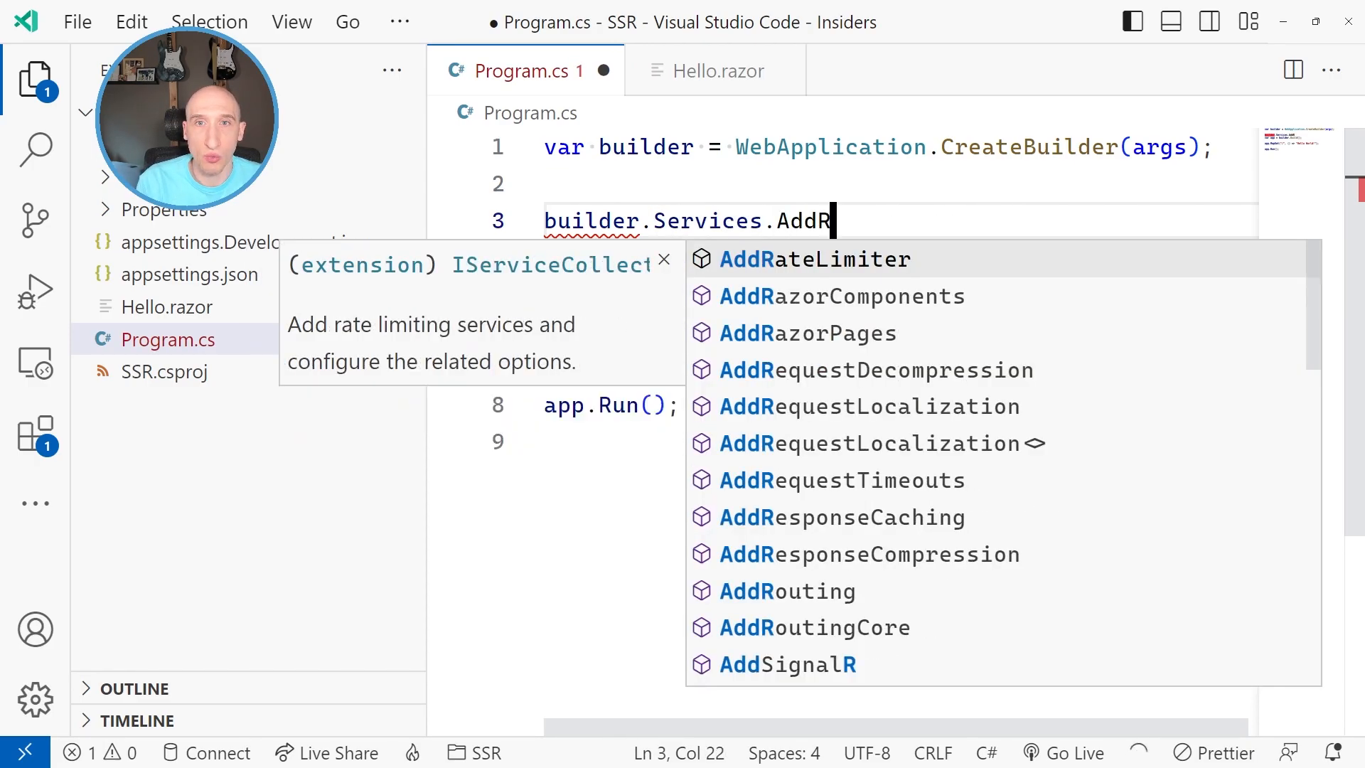
pyautogui.write('azp')
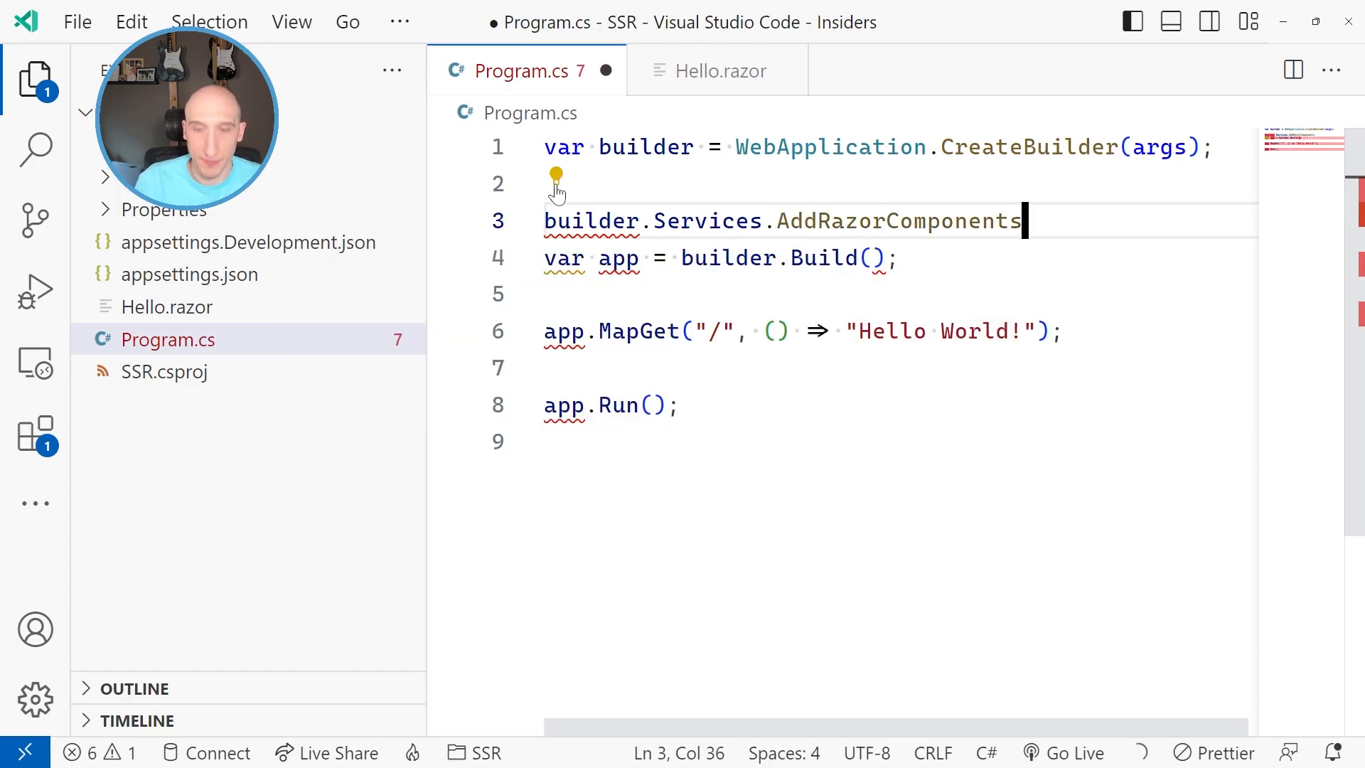
pyautogui.write('();')
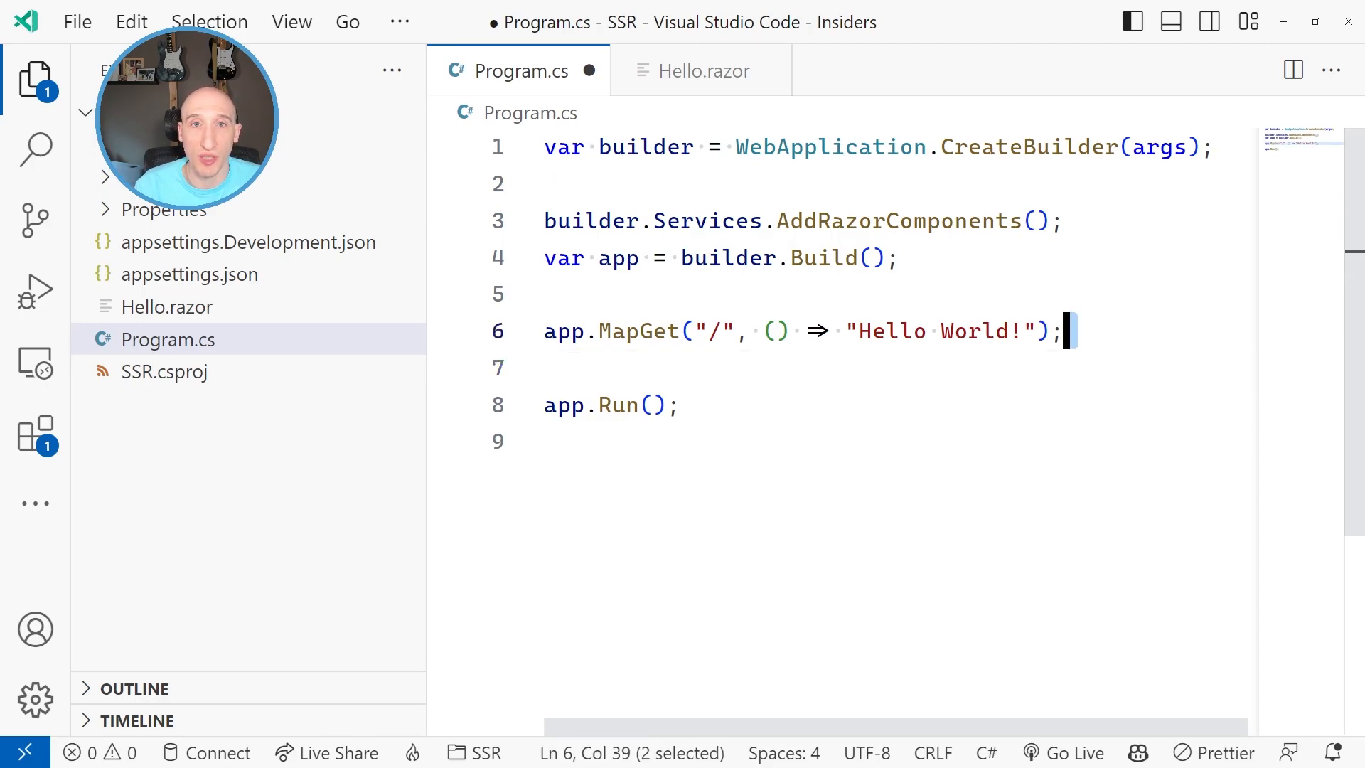
# - Replace the MapGet line with app.MapRazorComponents<Hello>(); and start a using for the SSR namespace
pyautogui.press('Delete')
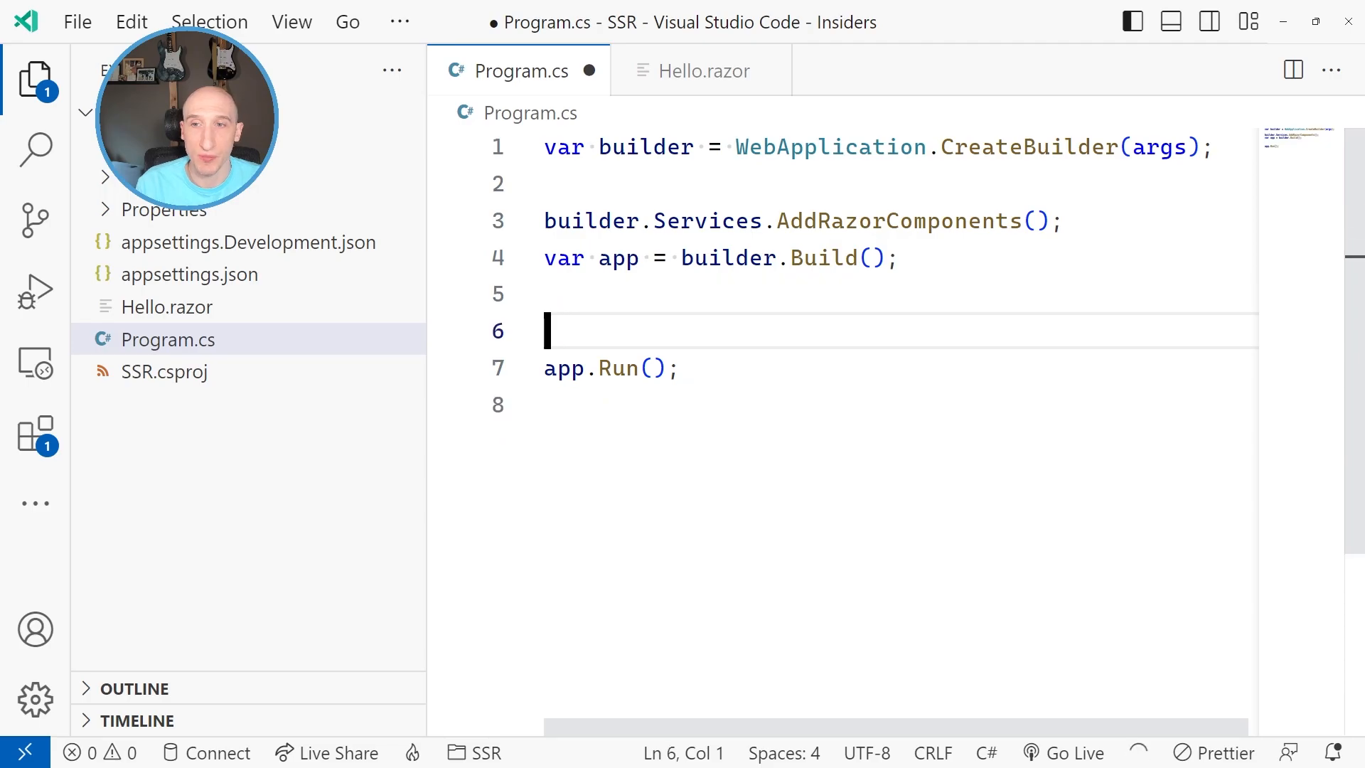
pyautogui.write('app.')
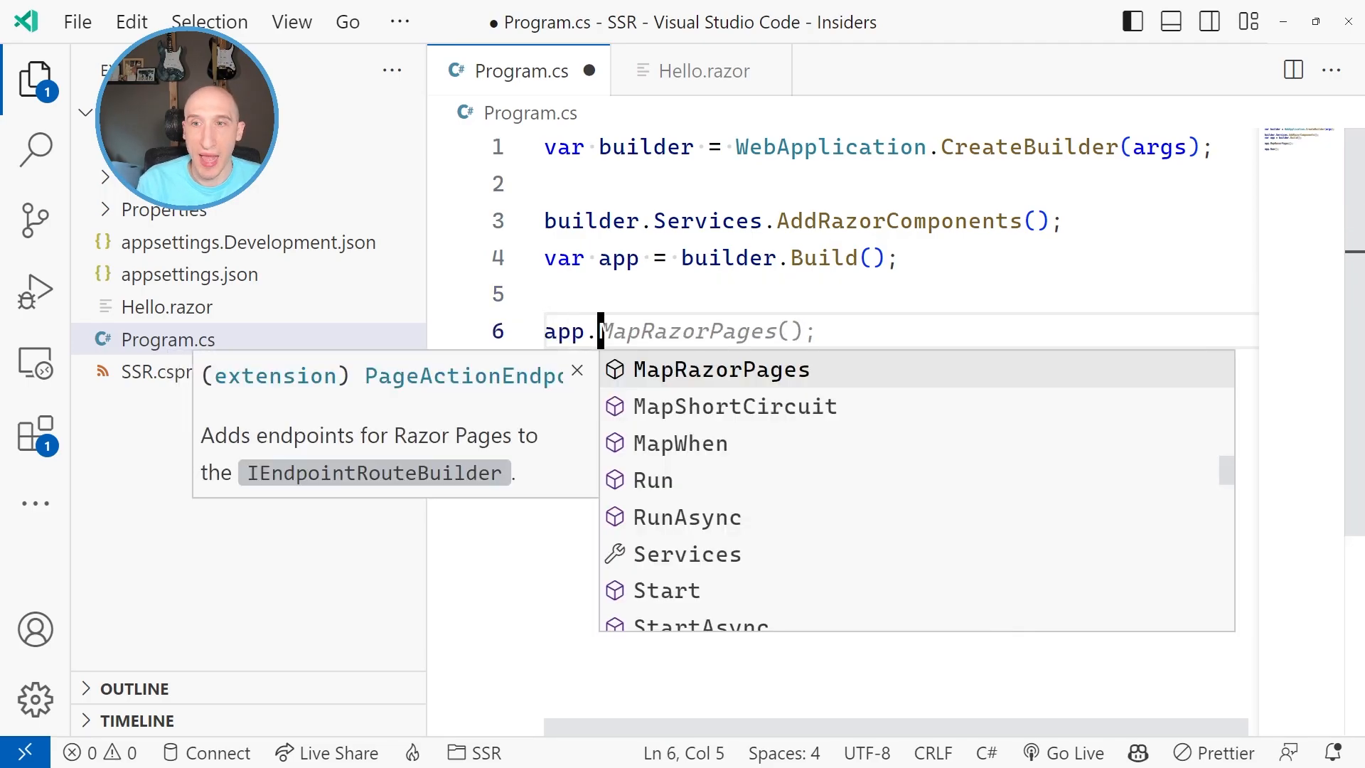
pyautogui.write('MapRazorComponents')
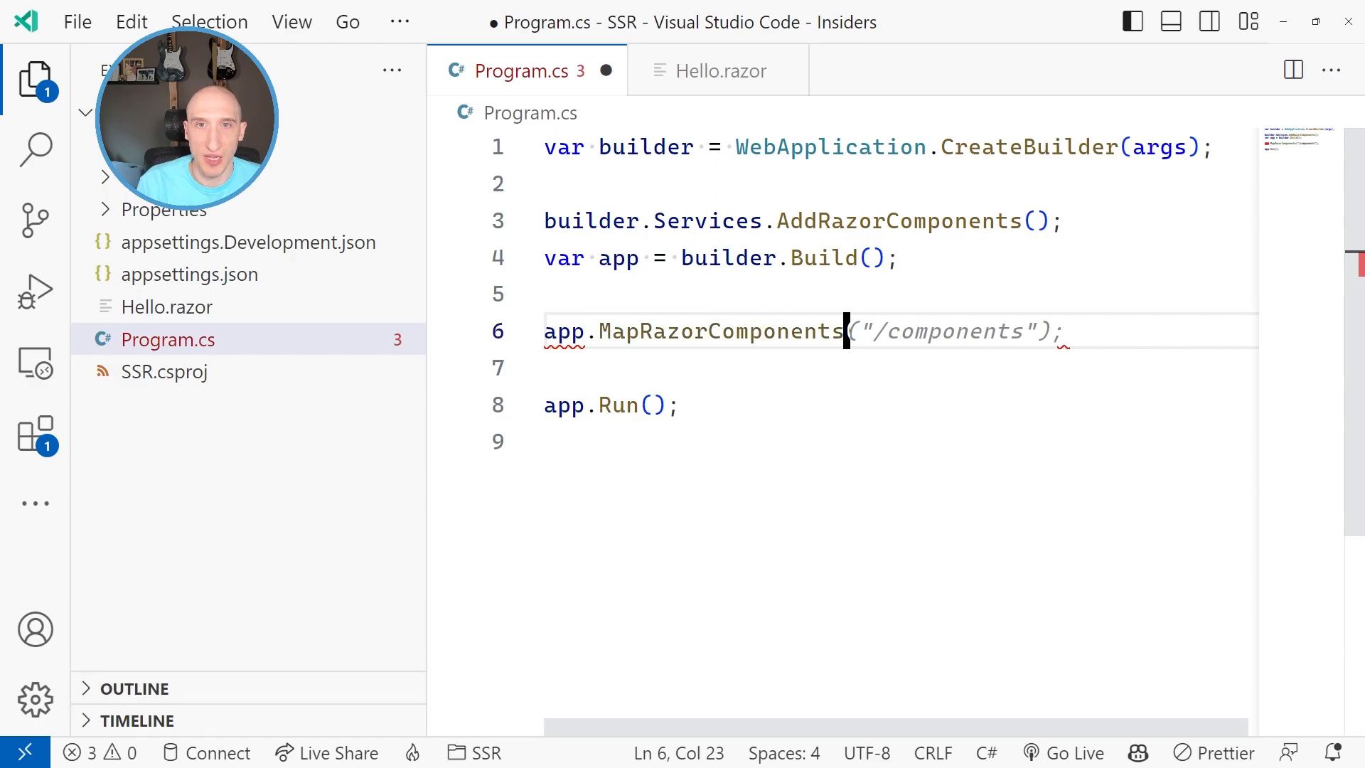
pyautogui.write('<Helo')
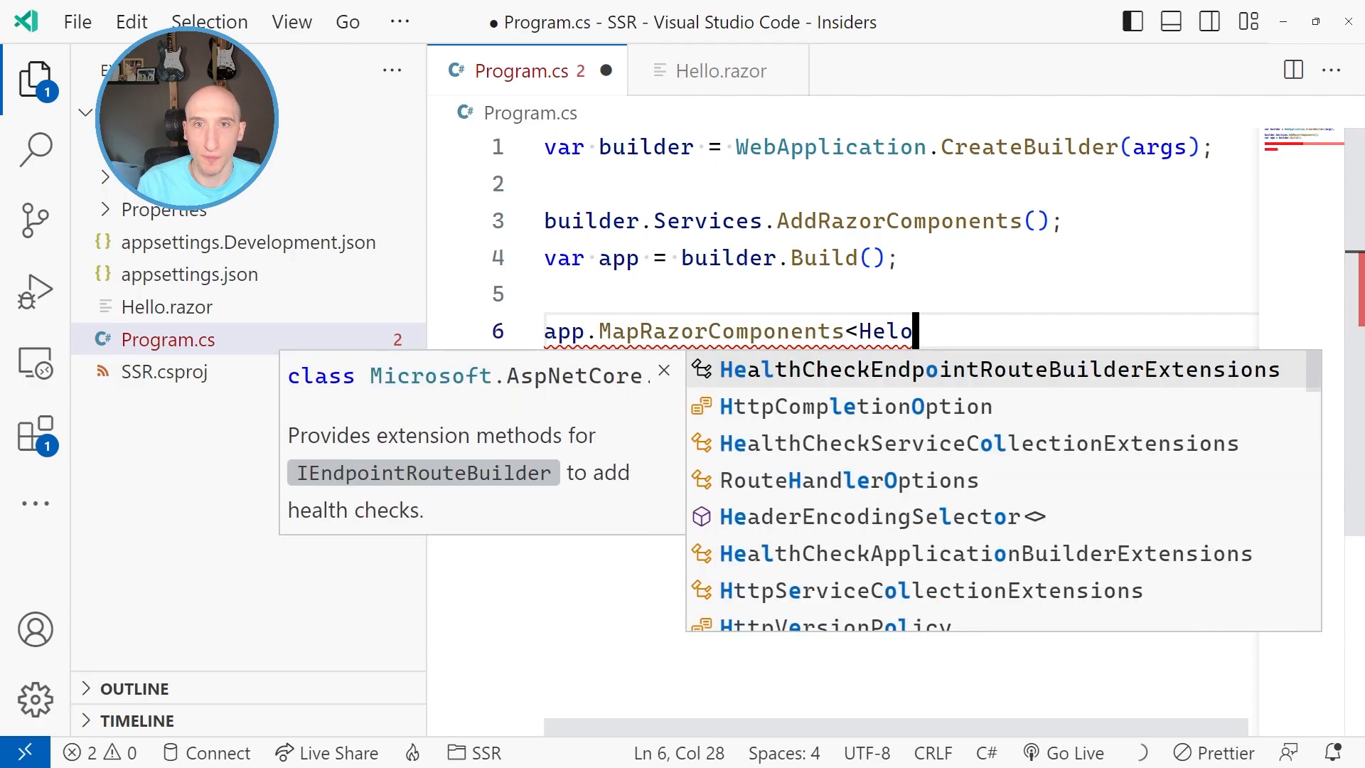
pyautogui.write('o')
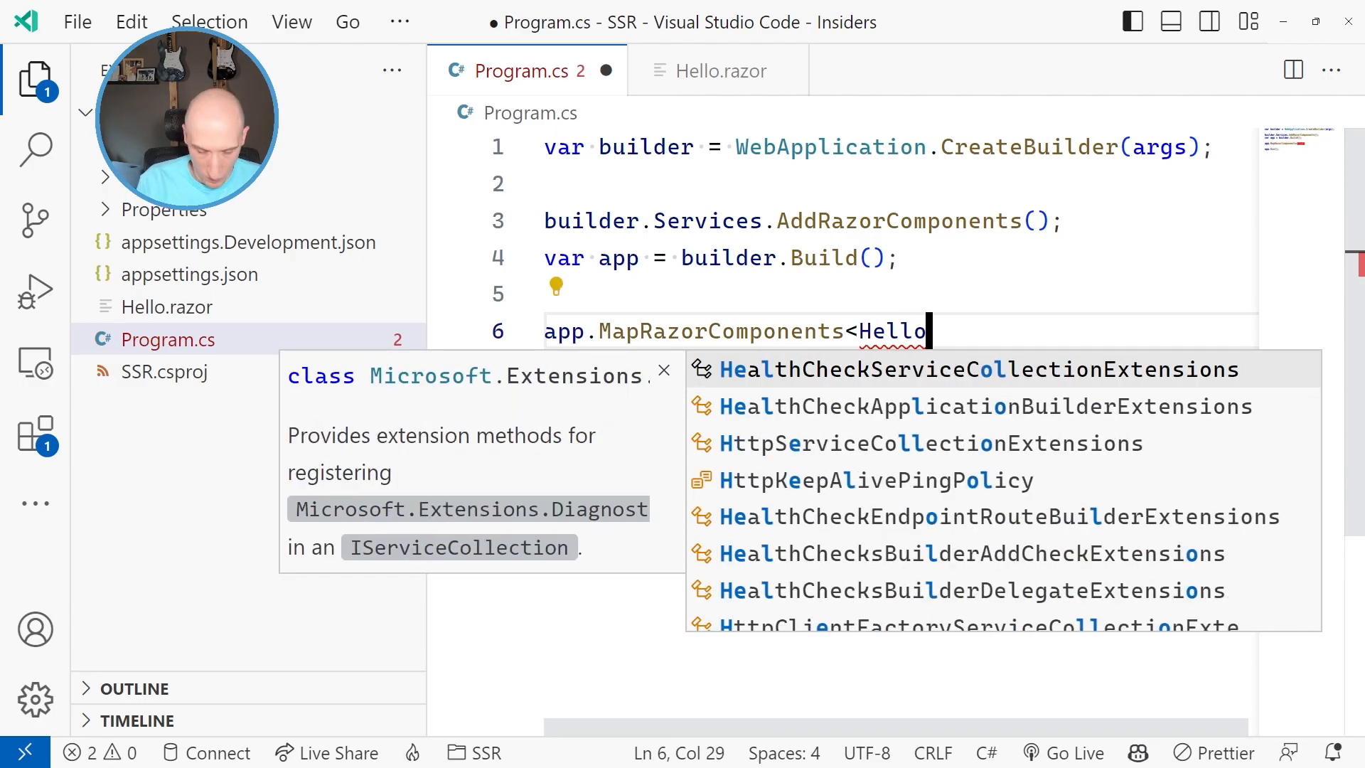
pyautogui.press('Tab')
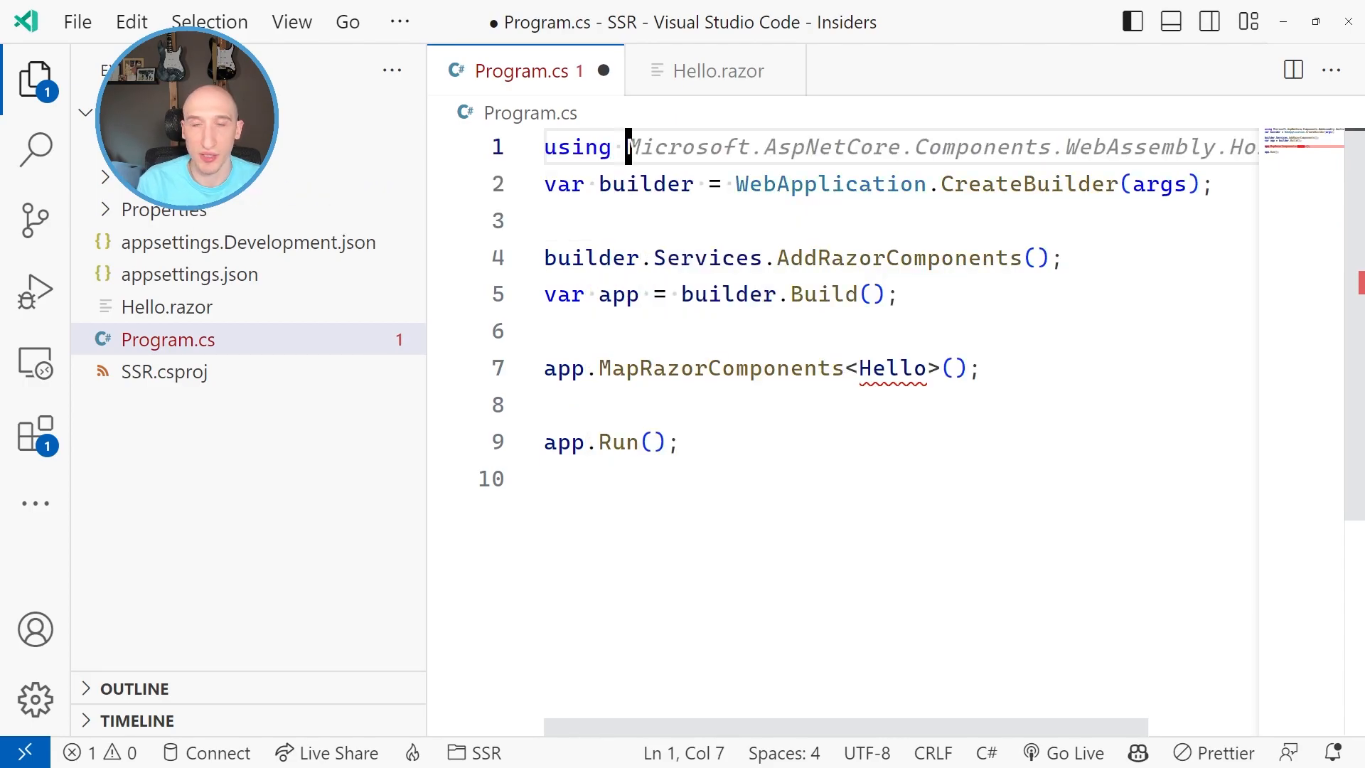
pyautogui.write('SSE')
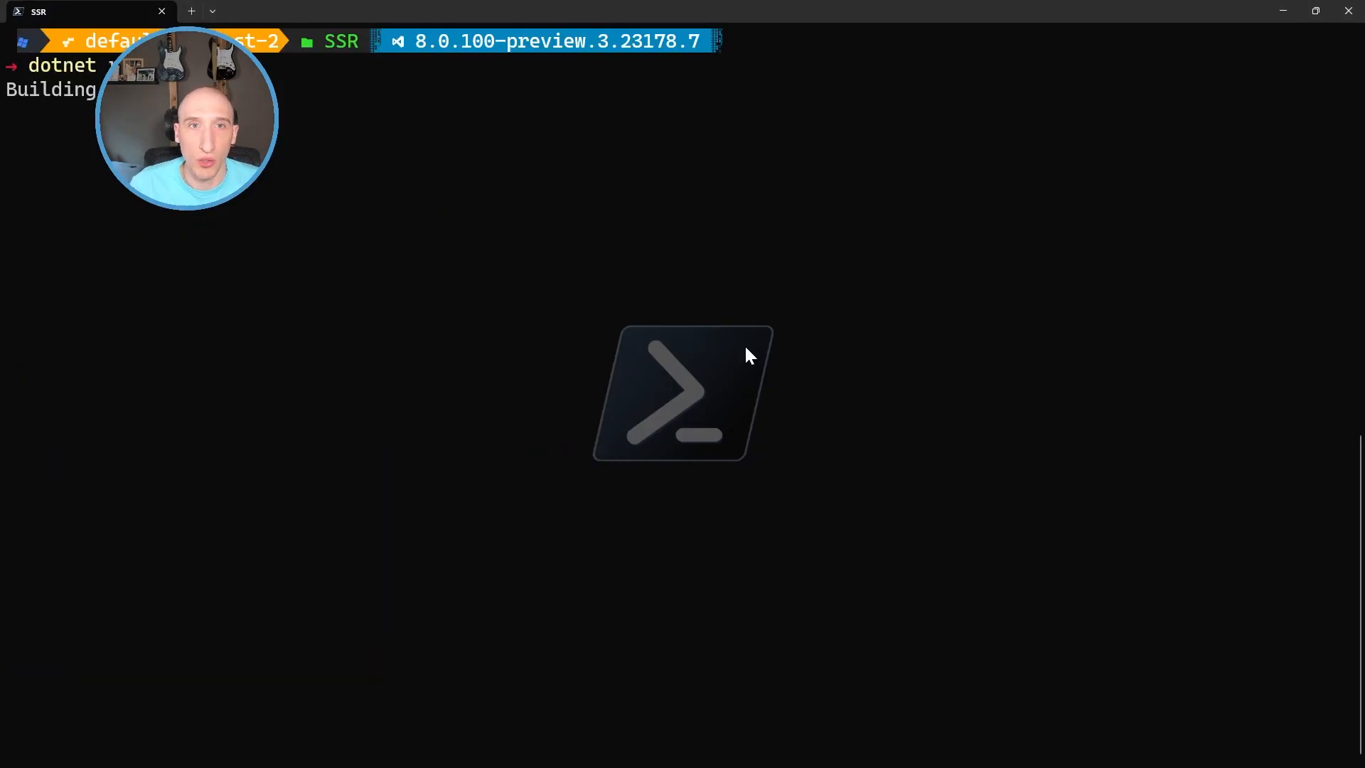
pyautogui.moveTo(340, 173)
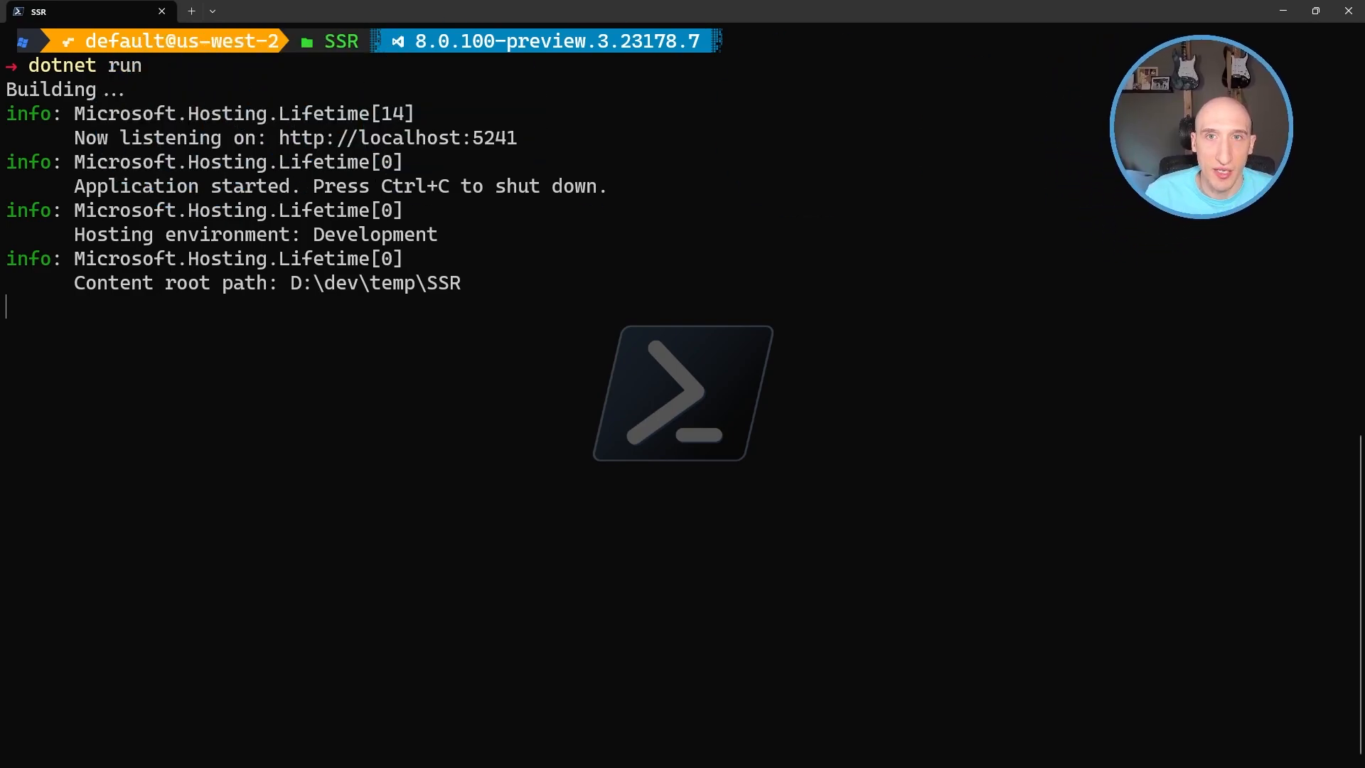
pyautogui.moveTo(440, 165)
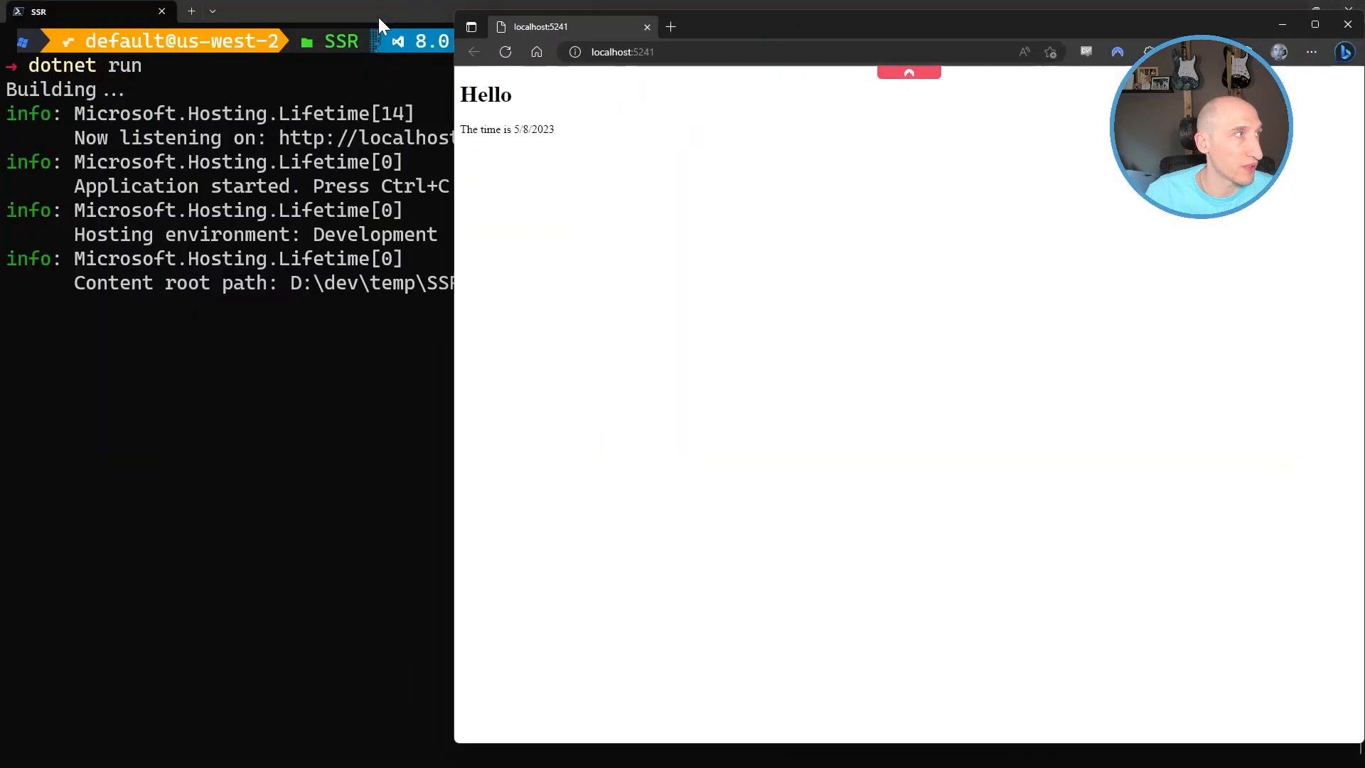
pyautogui.moveTo(545, 184)
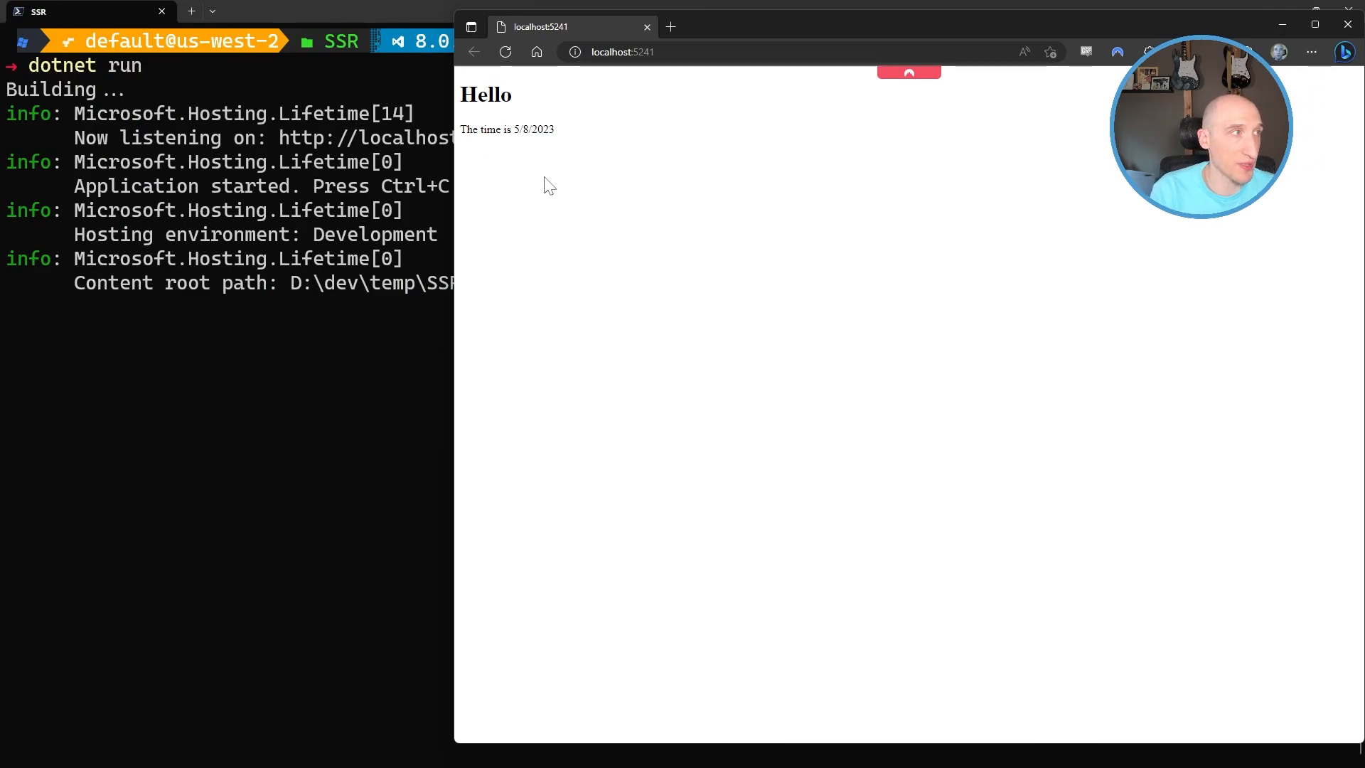
# - Maximize Edge showing the localhost:5241 Hello page with today's date
pyautogui.click(1024, 53)
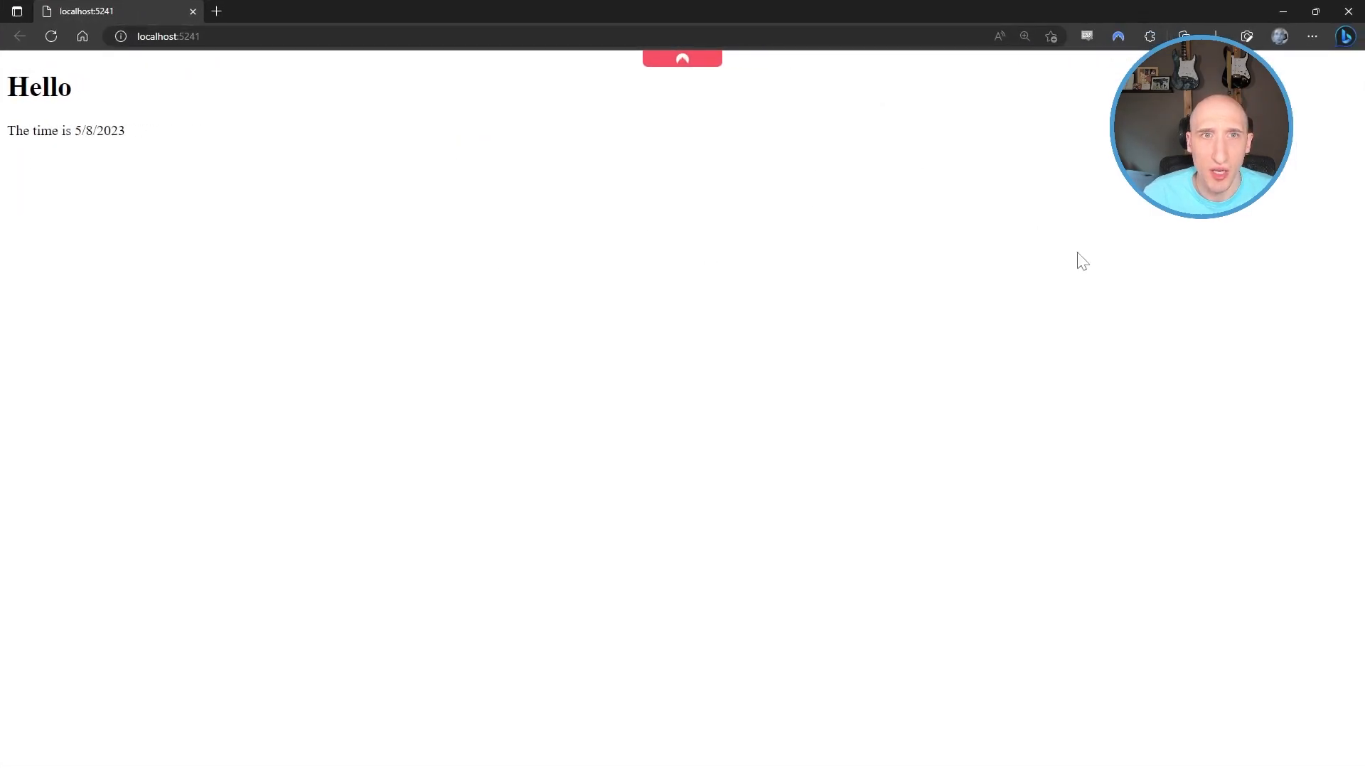
pyautogui.moveTo(992, 461)
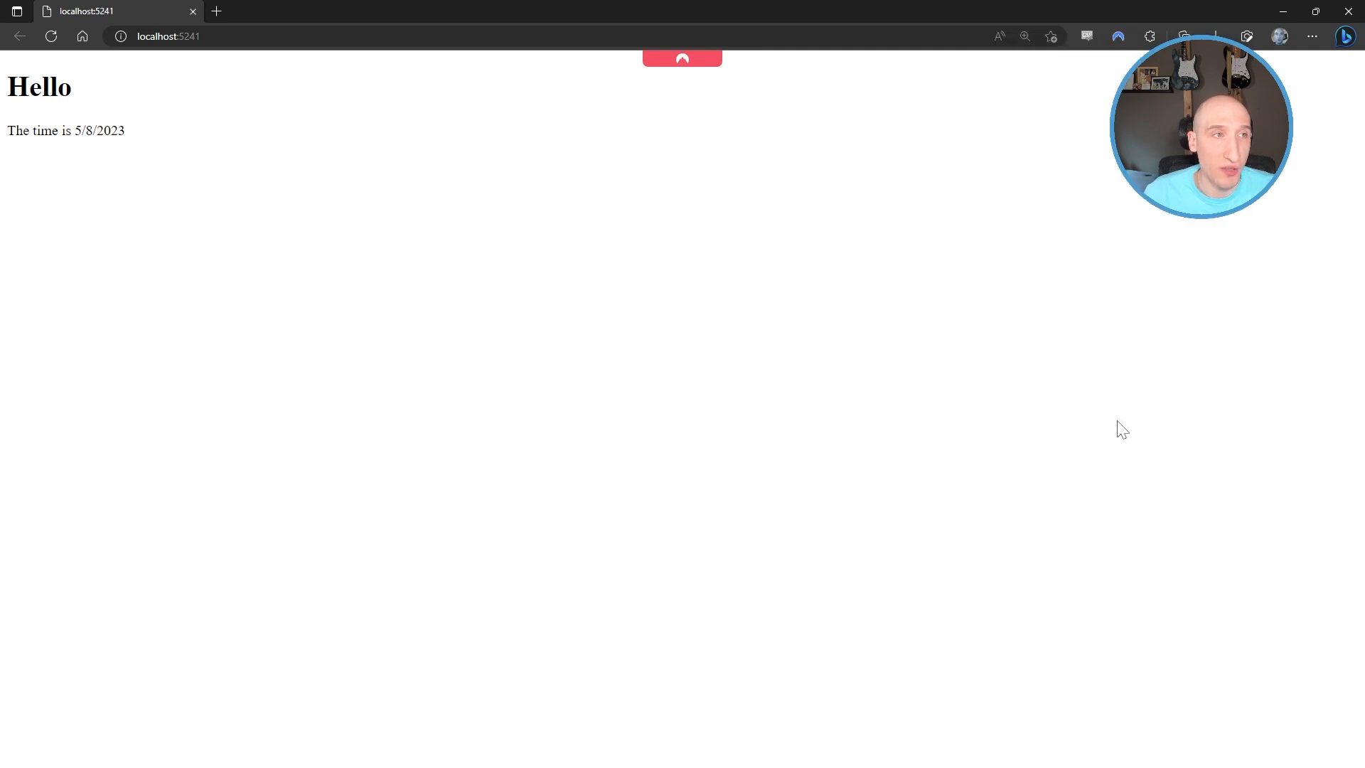
pyautogui.press('F12')
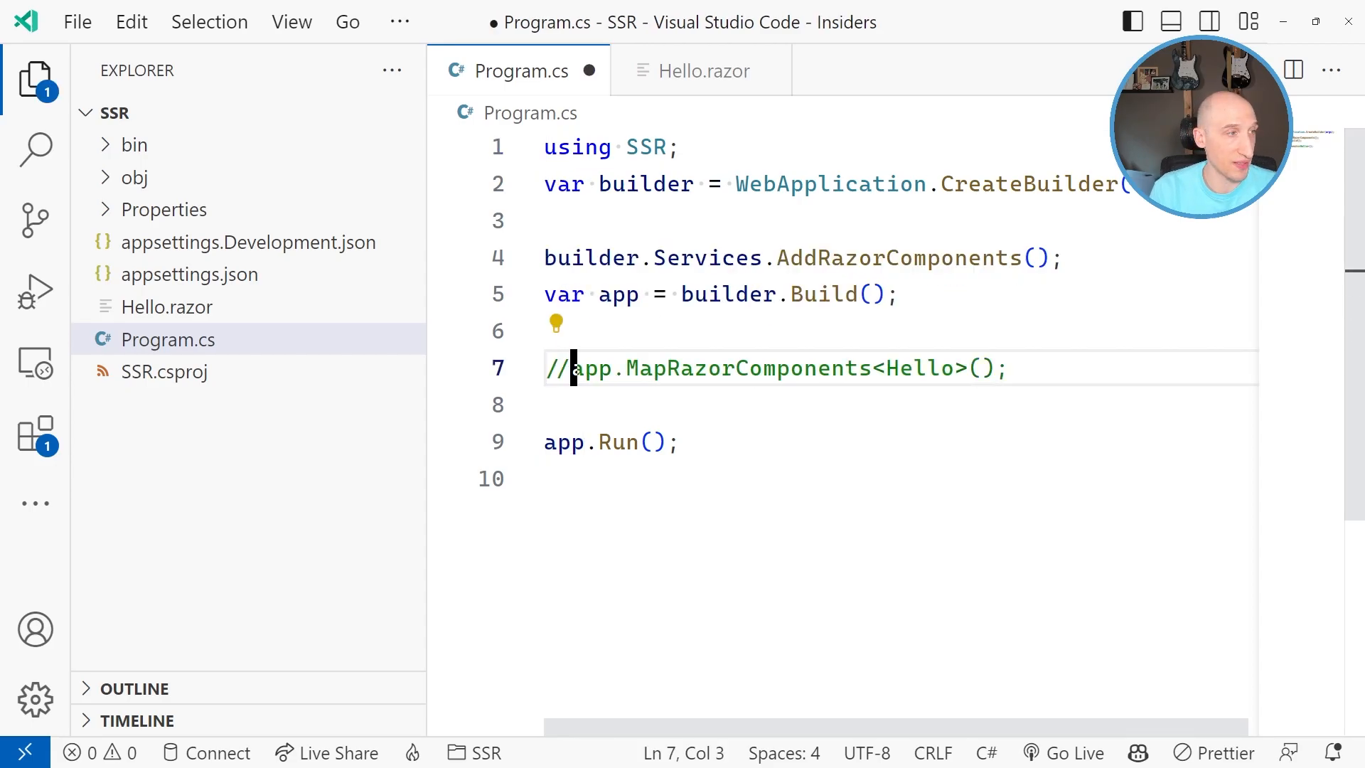
# - Add an app.MapGet("/", ...) root route and remove its Hello World string
pyautogui.write('app.MapGet("/", () => "Hello World!')
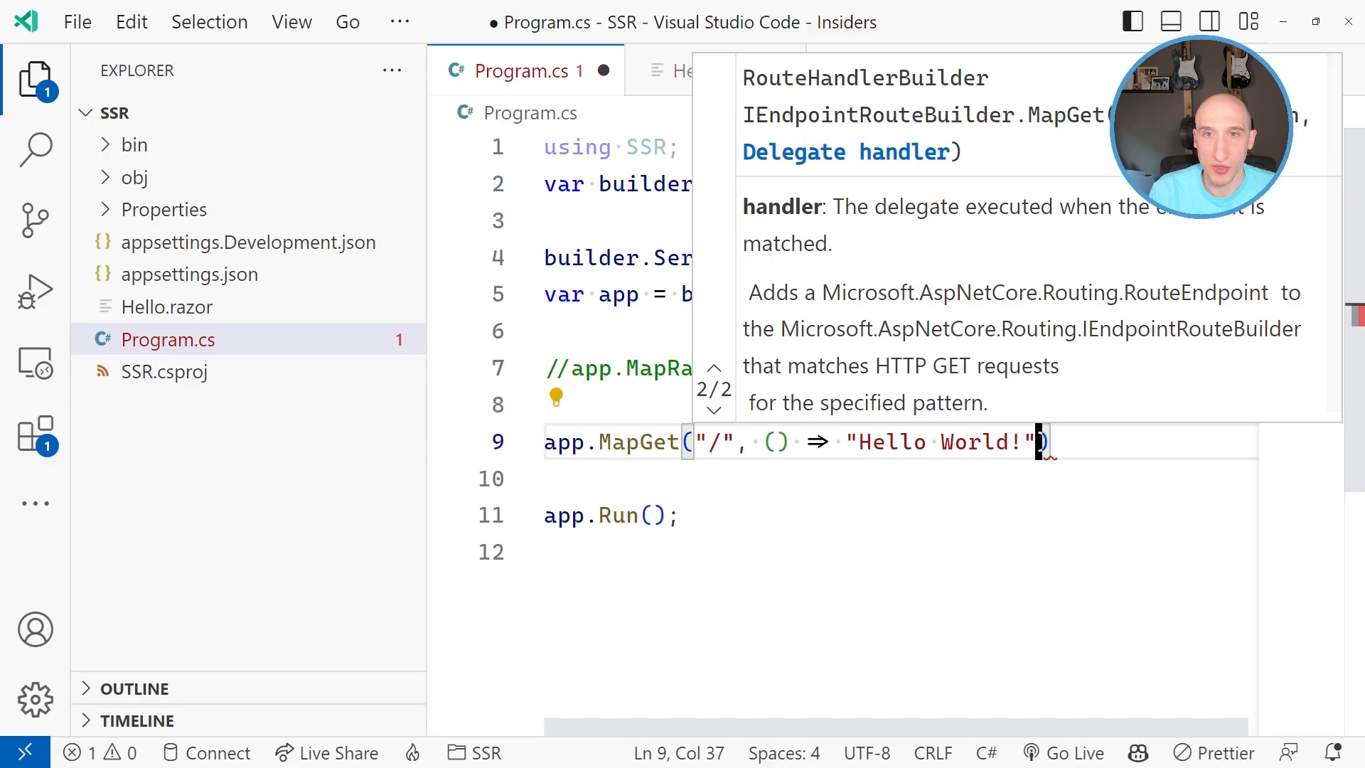
pyautogui.write(';')
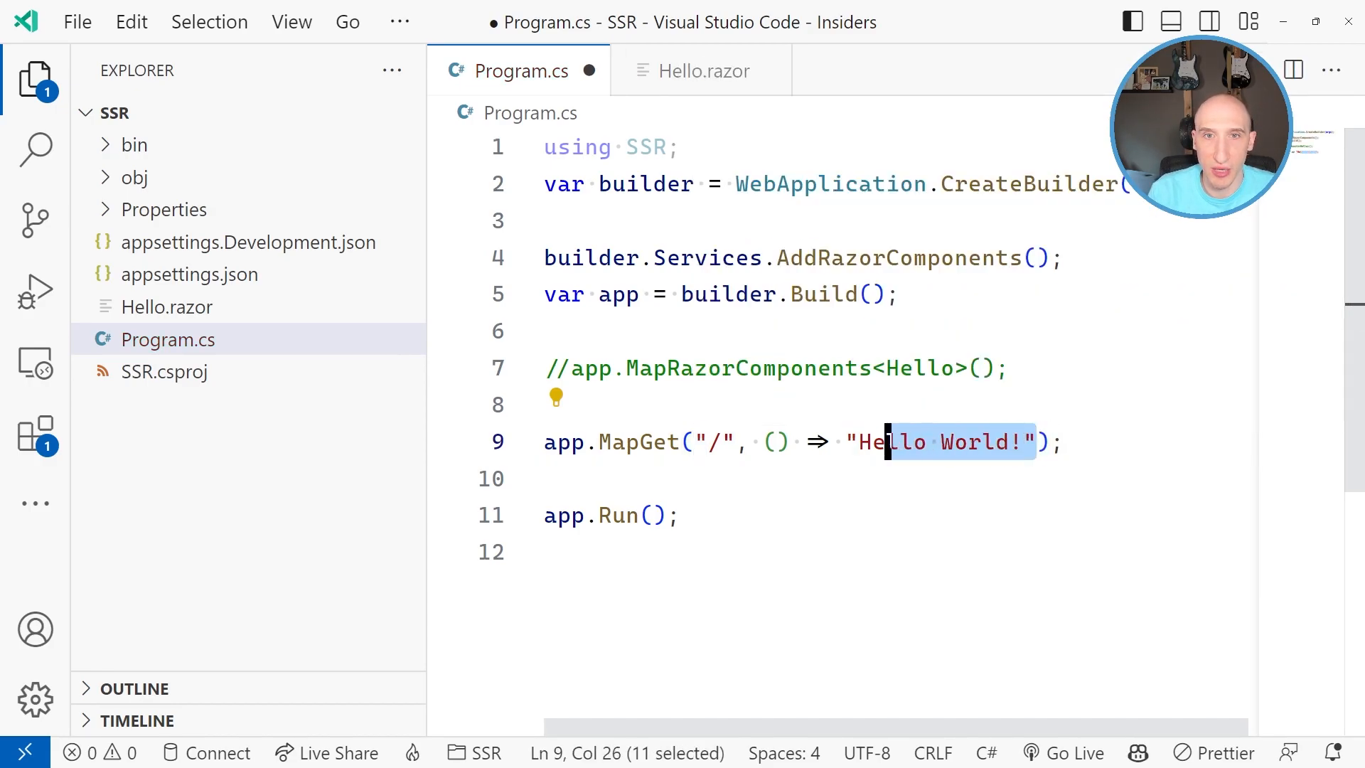
pyautogui.press('Delete')
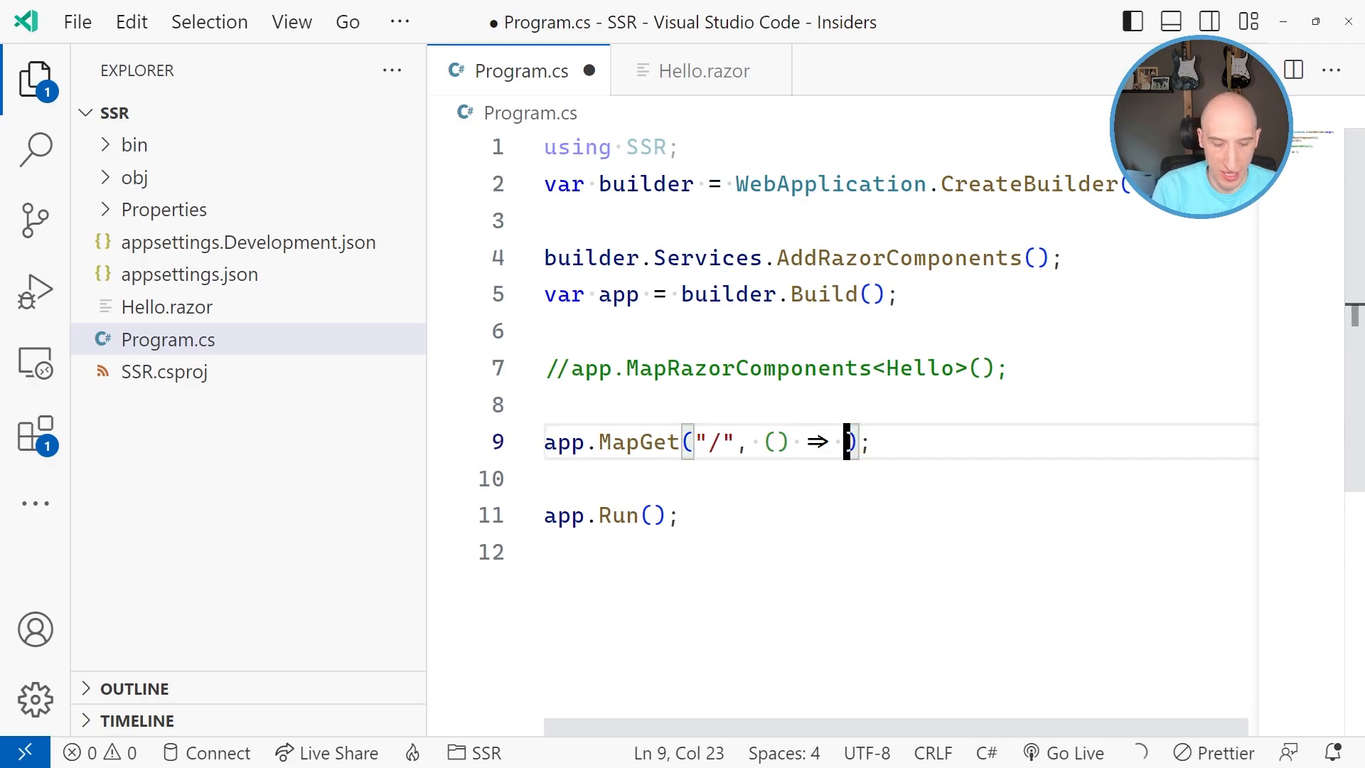
# - Start the lambda's return value as new RazorComponent
pyautogui.write('new R')
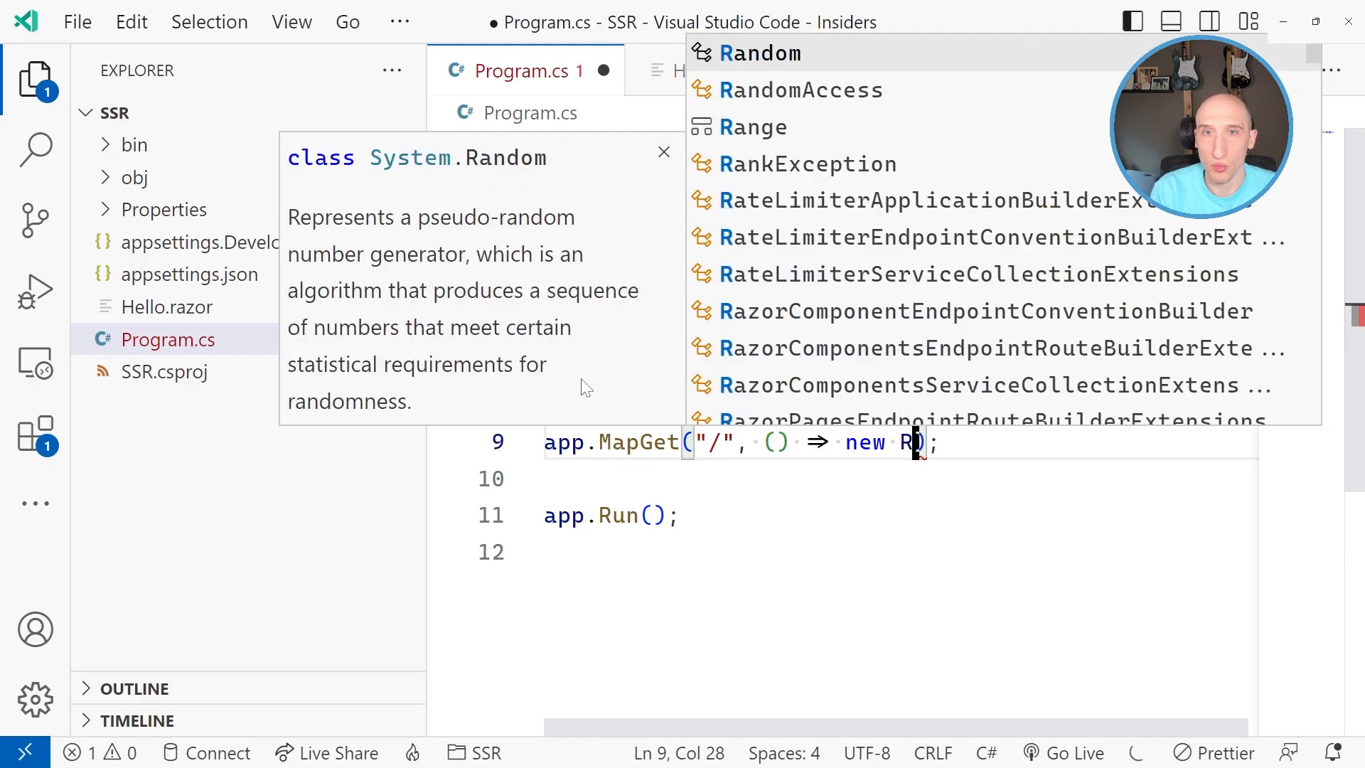
pyautogui.write('a')
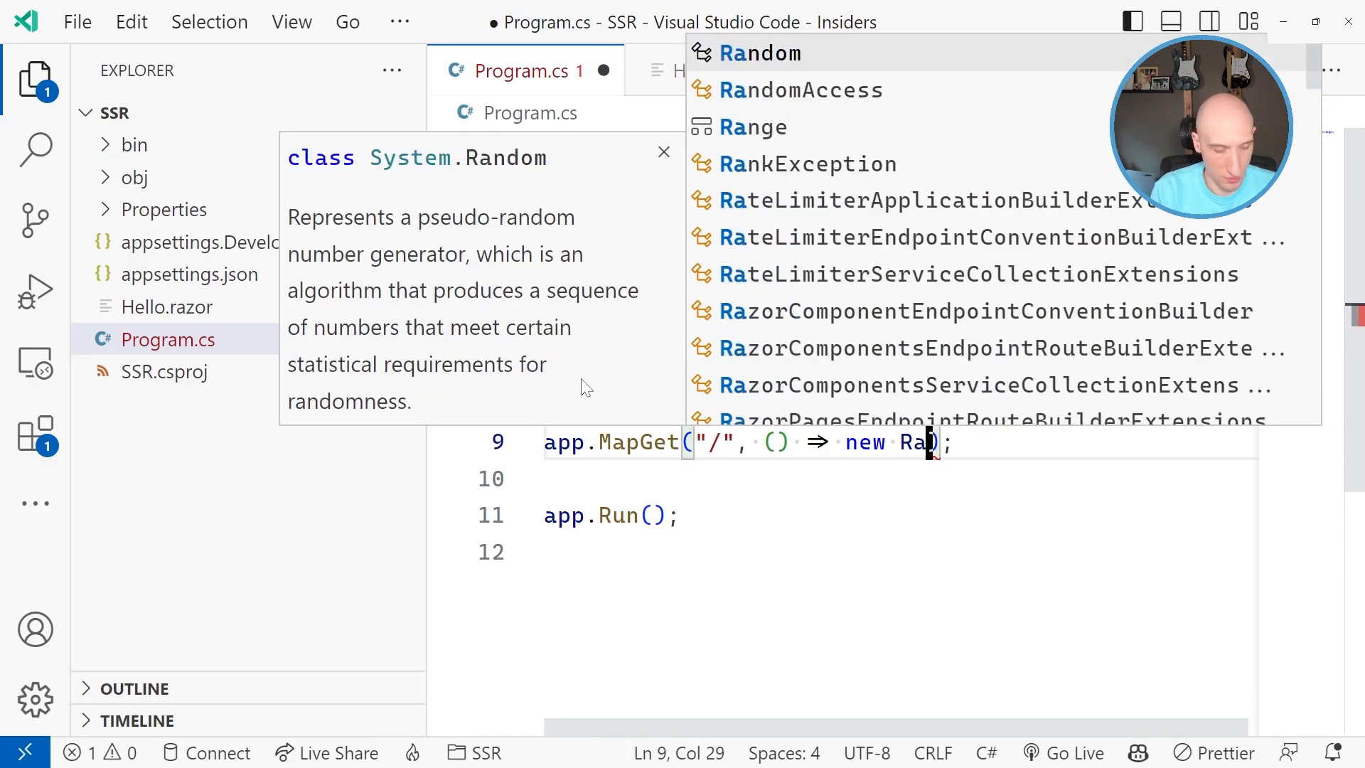
pyautogui.write('zorCompl')
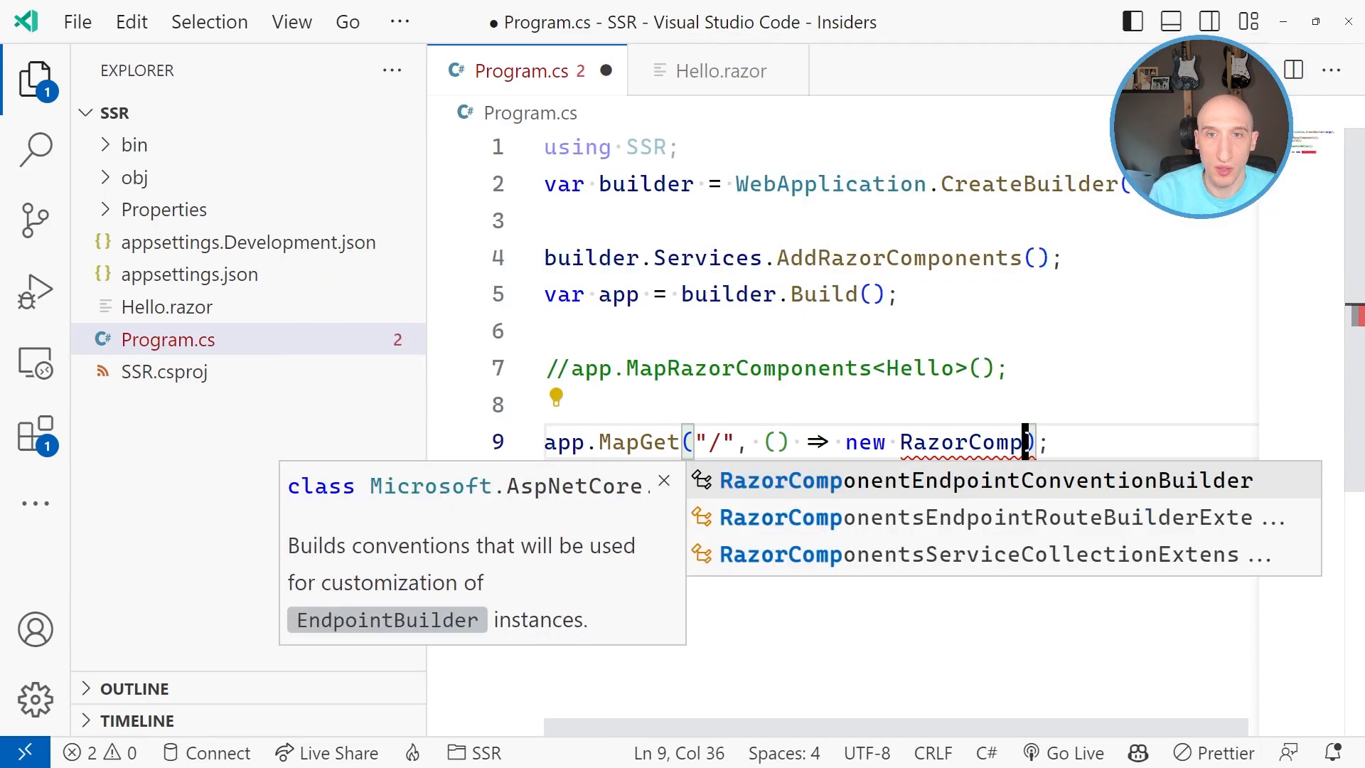
pyautogui.write('onent')
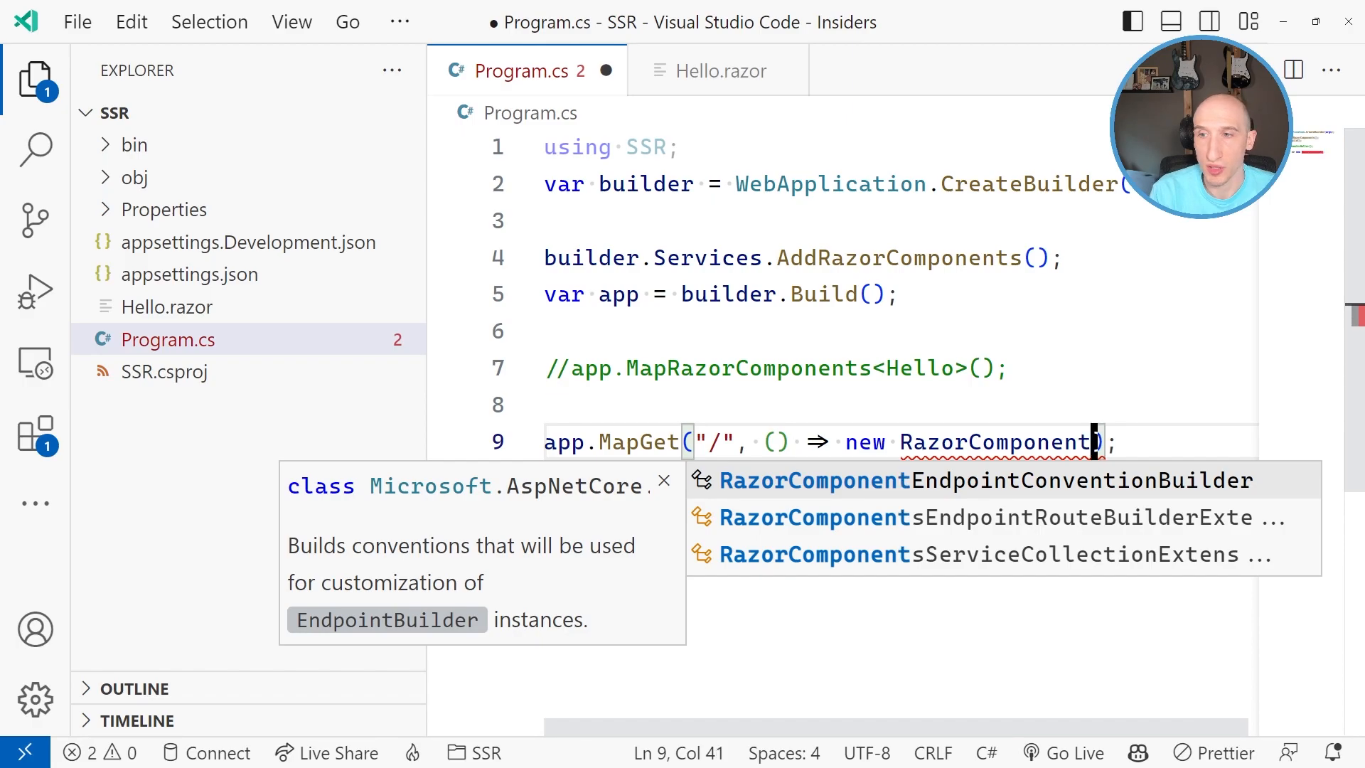